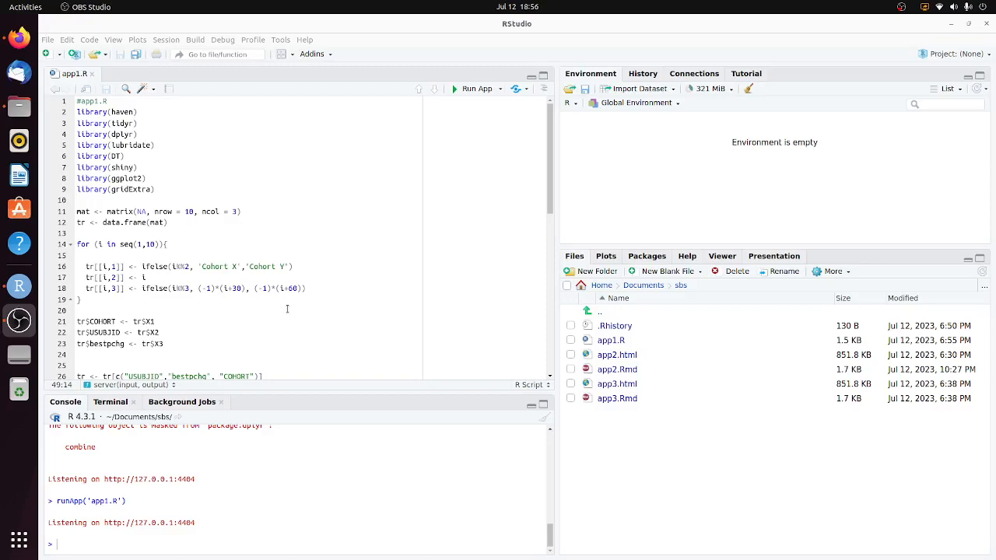
pyautogui.moveTo(290, 312)
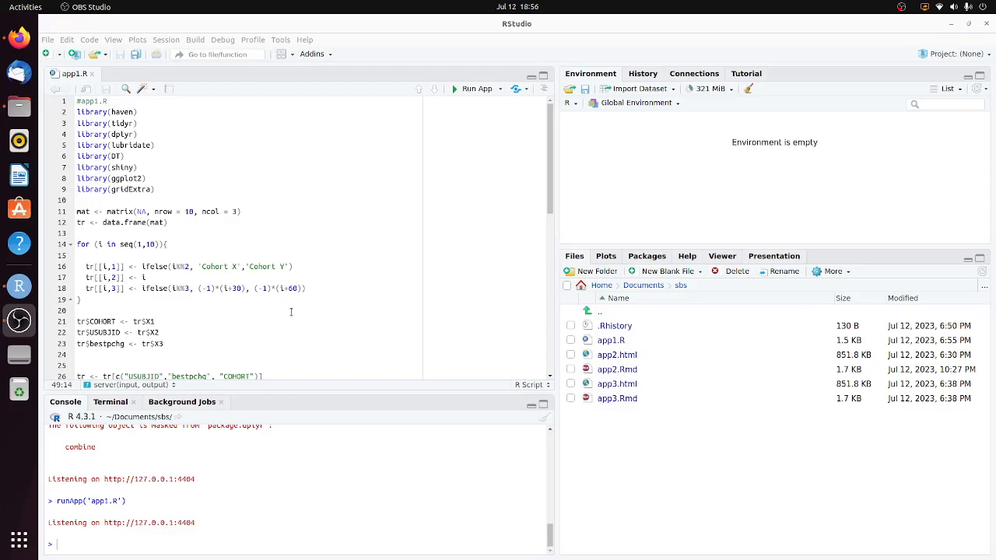
pyautogui.moveTo(290, 311)
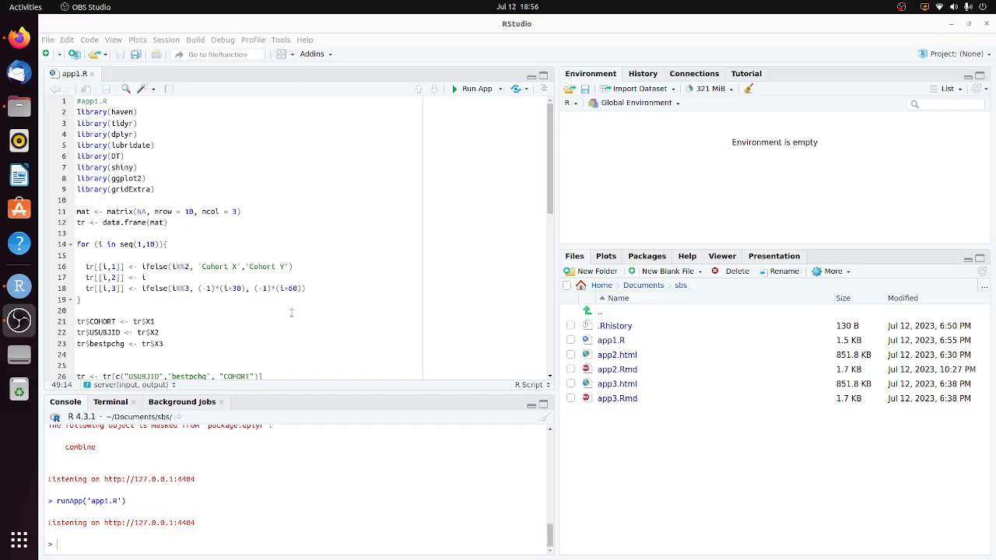
pyautogui.moveTo(276, 236)
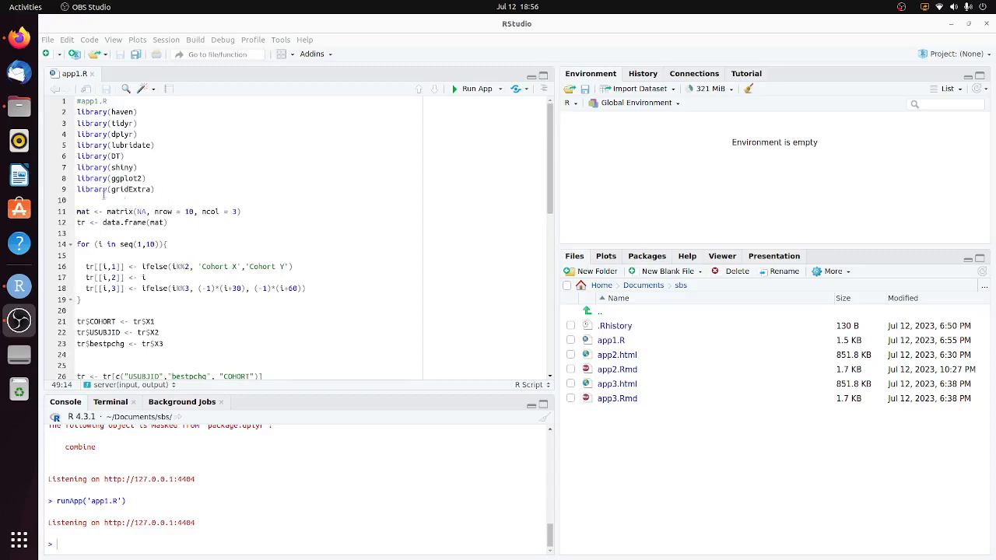
# - Review the app1.R script, scrolling through the data prep and plot code
pyautogui.doubleClick(131, 190)
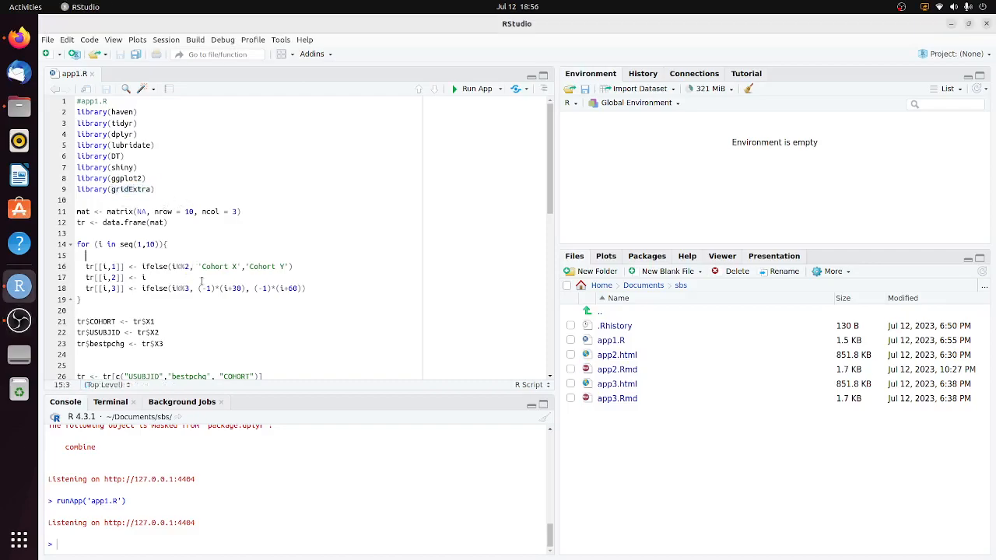
pyautogui.scroll(-3)
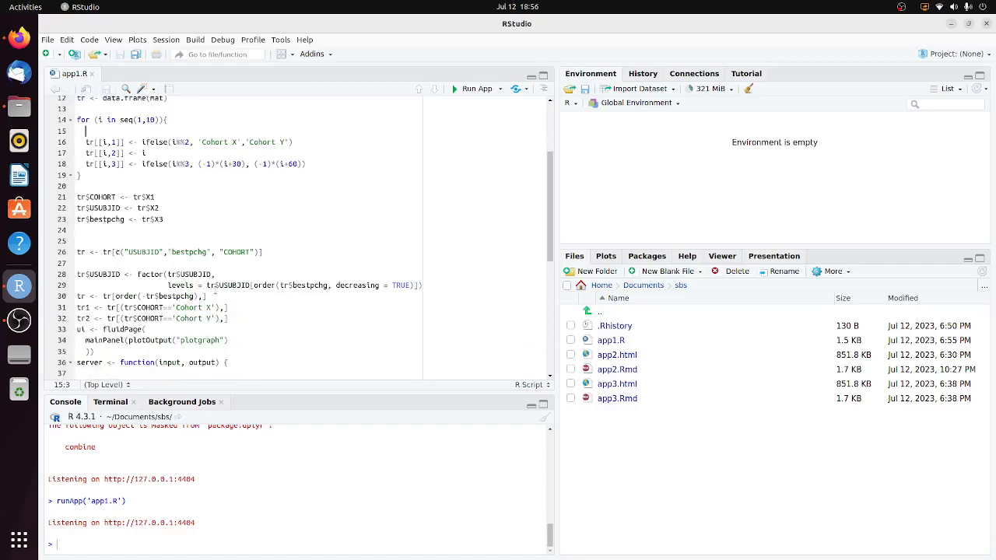
pyautogui.scroll(-3)
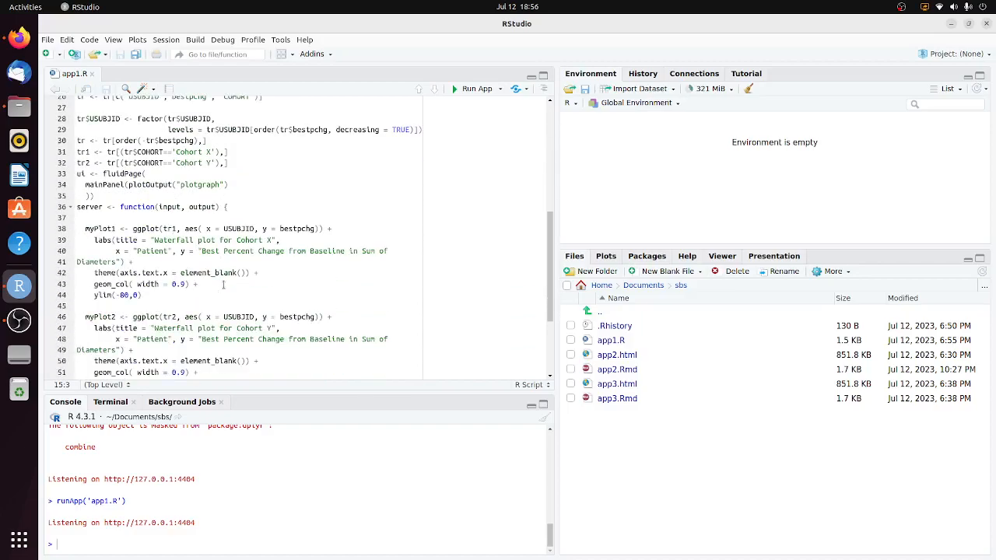
pyautogui.scroll(3)
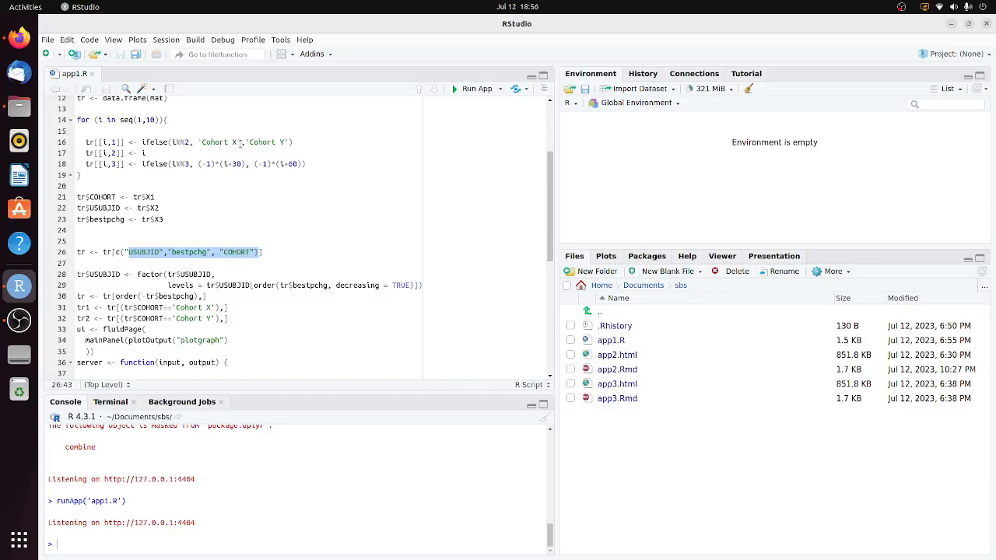
pyautogui.click(261, 252)
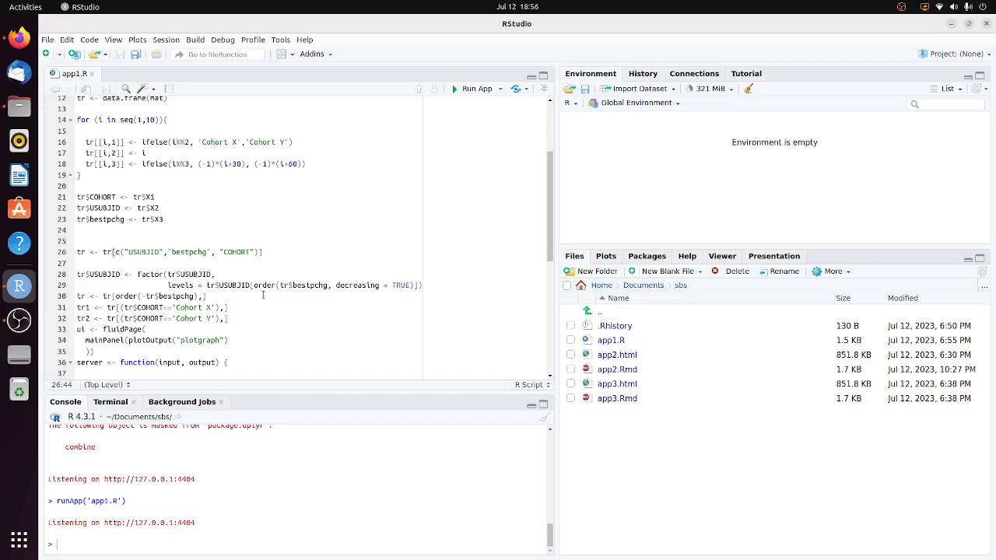
pyautogui.scroll(-3)
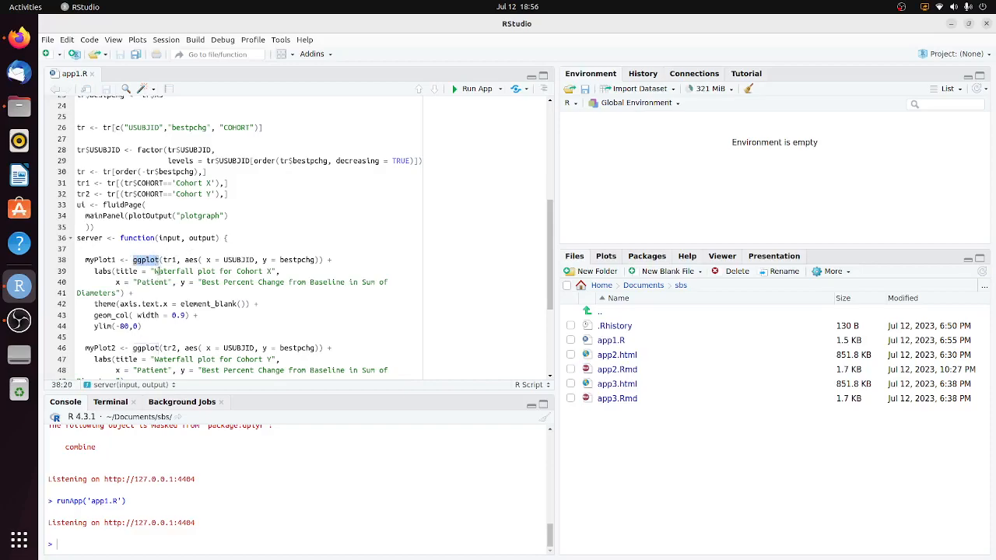
pyautogui.scroll(-3)
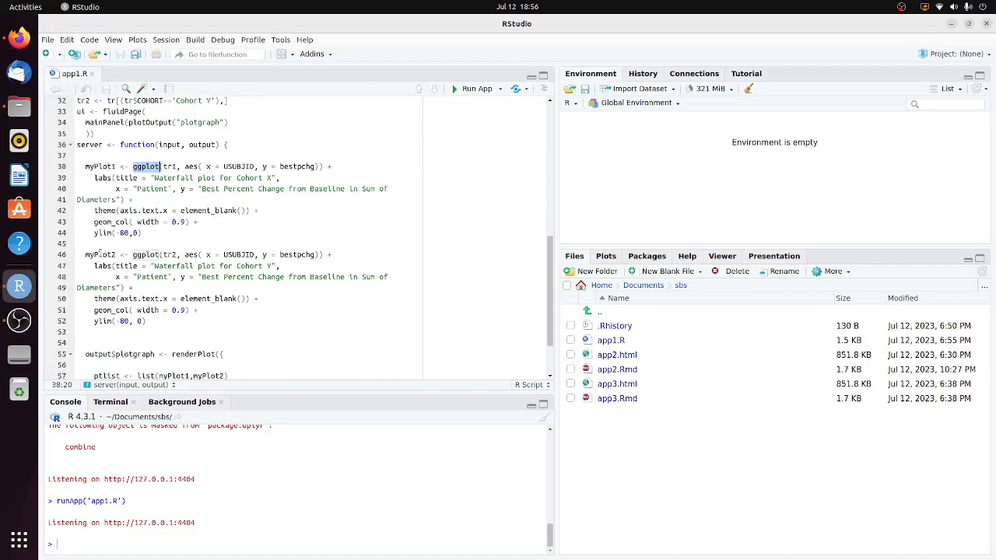
pyautogui.scroll(-3)
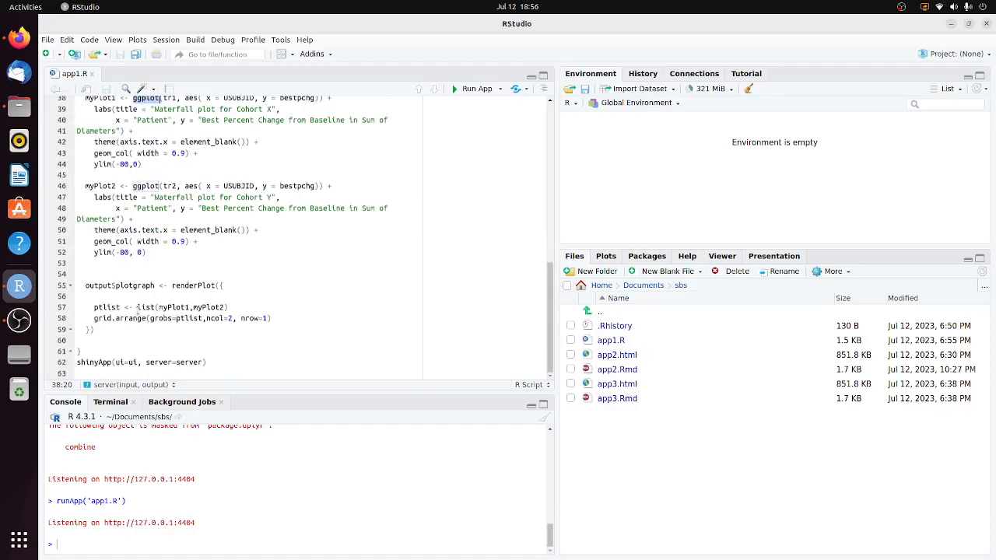
# - Run app1.R as a Shiny app showing Cohort X and Y waterfall plots, then close it
pyautogui.doubleClick(147, 306)
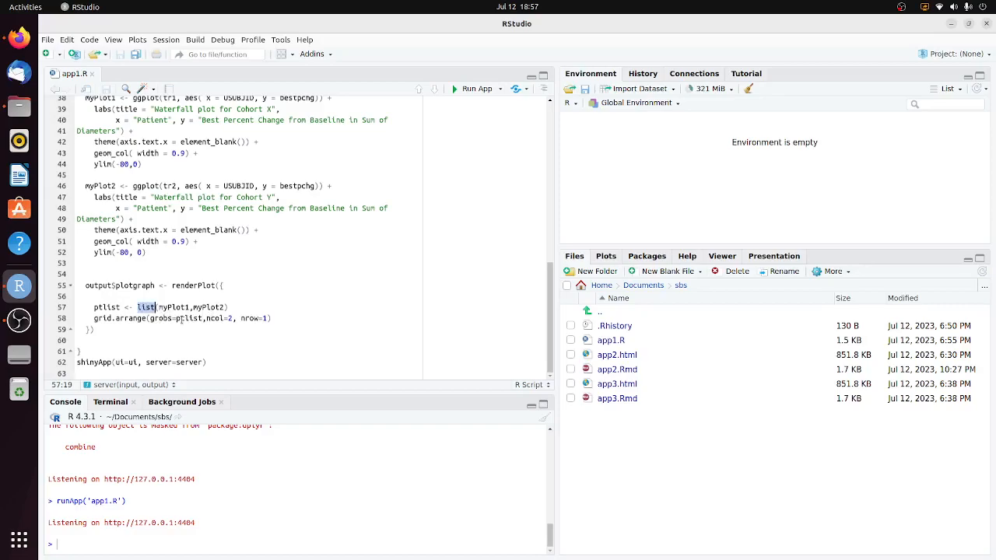
pyautogui.click(118, 307)
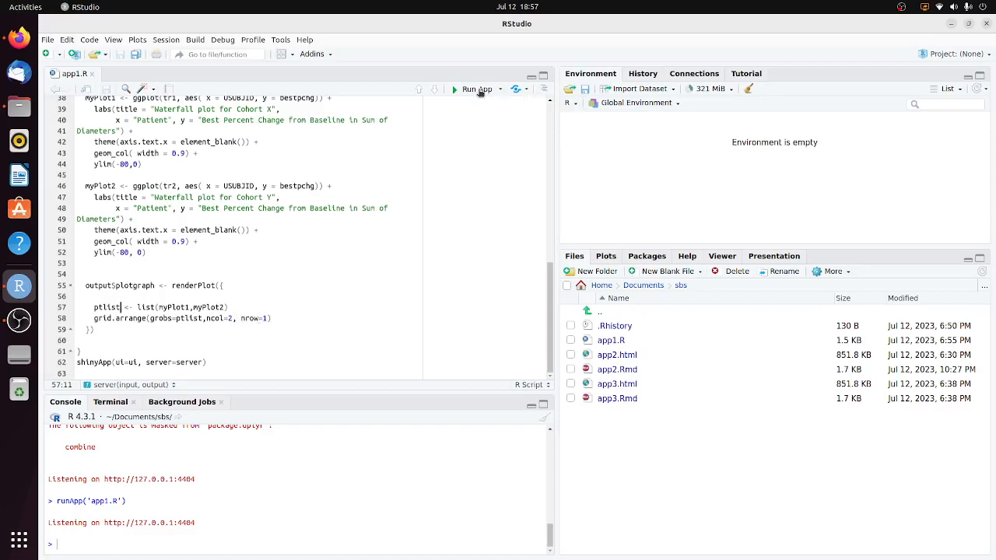
pyautogui.click(476, 88)
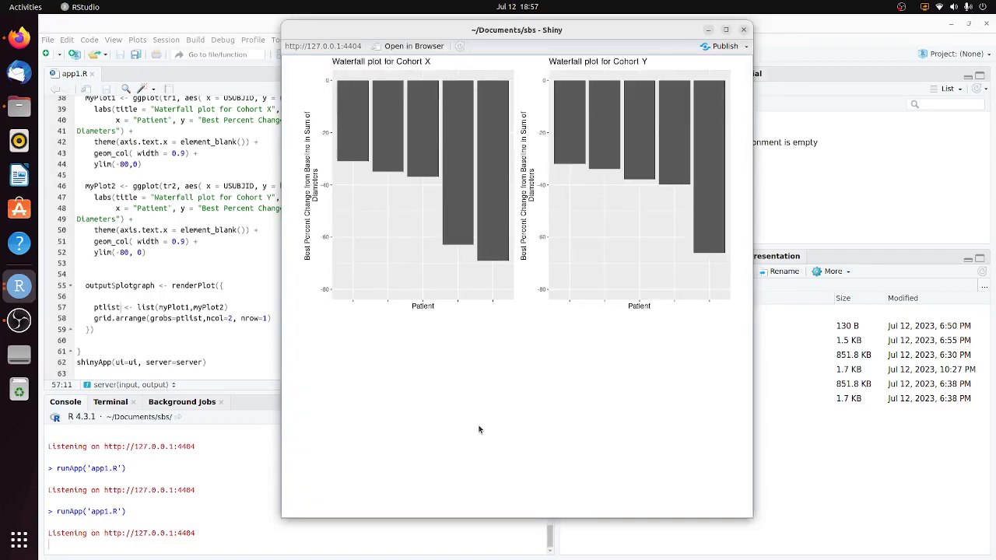
pyautogui.moveTo(508, 408)
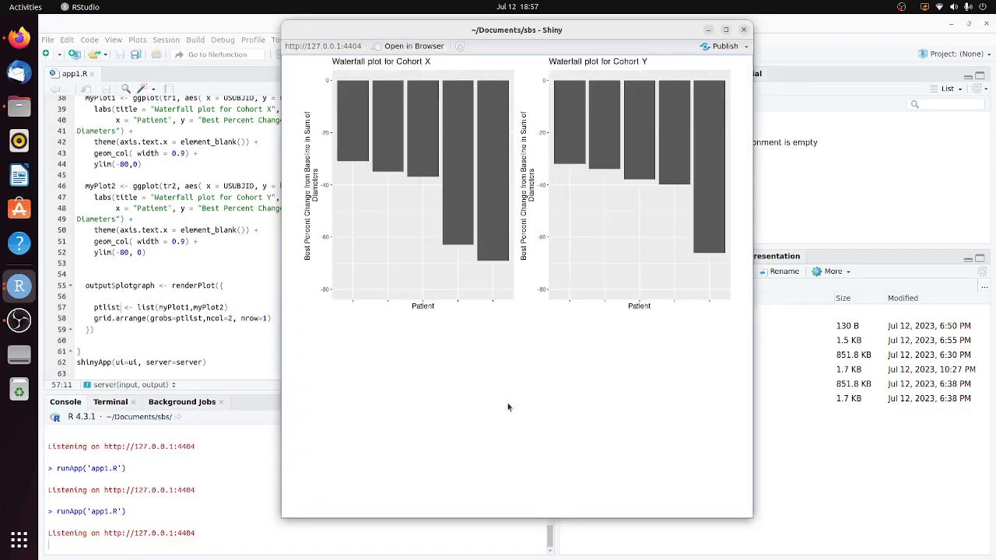
pyautogui.moveTo(501, 305)
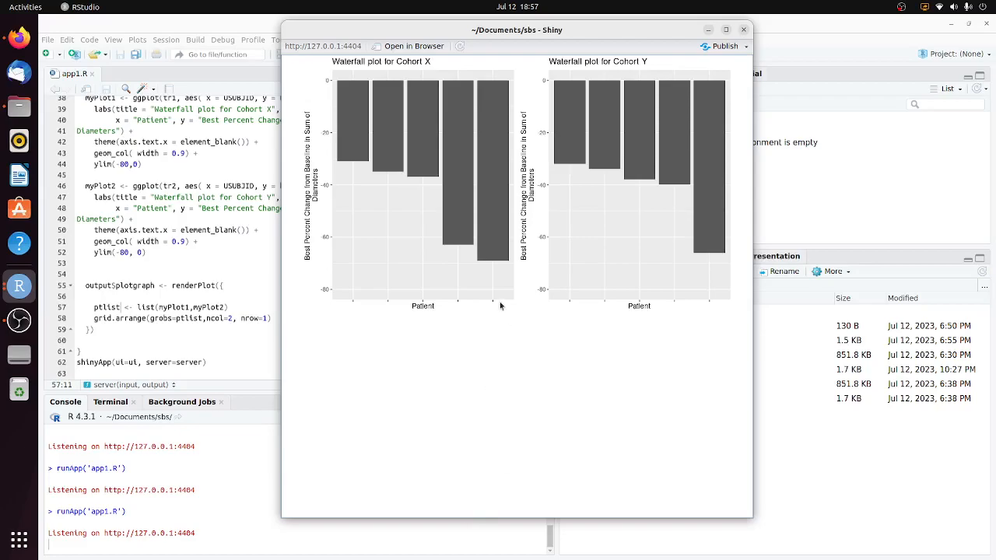
pyautogui.click(744, 30)
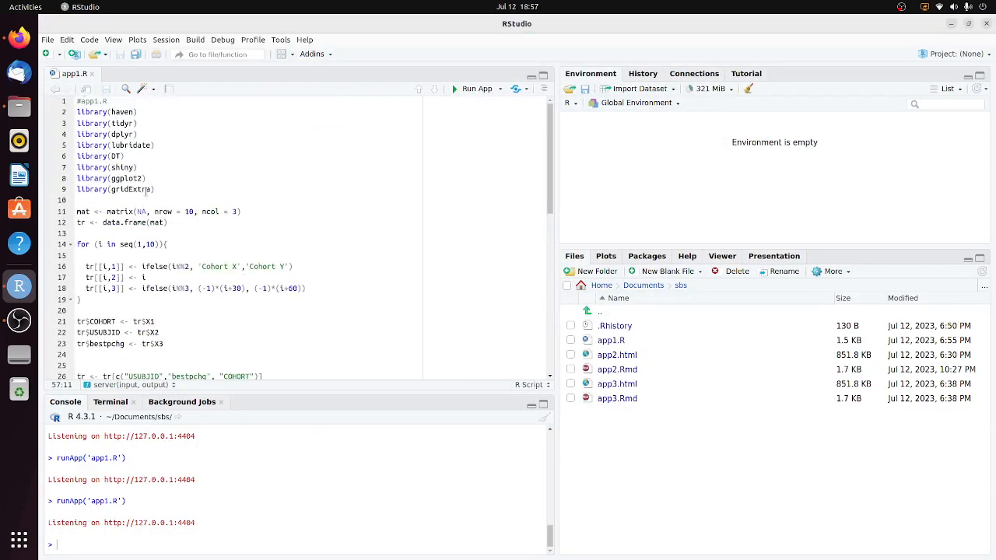
# - Bring up the New File menu over the app1.R script
pyautogui.click(221, 212)
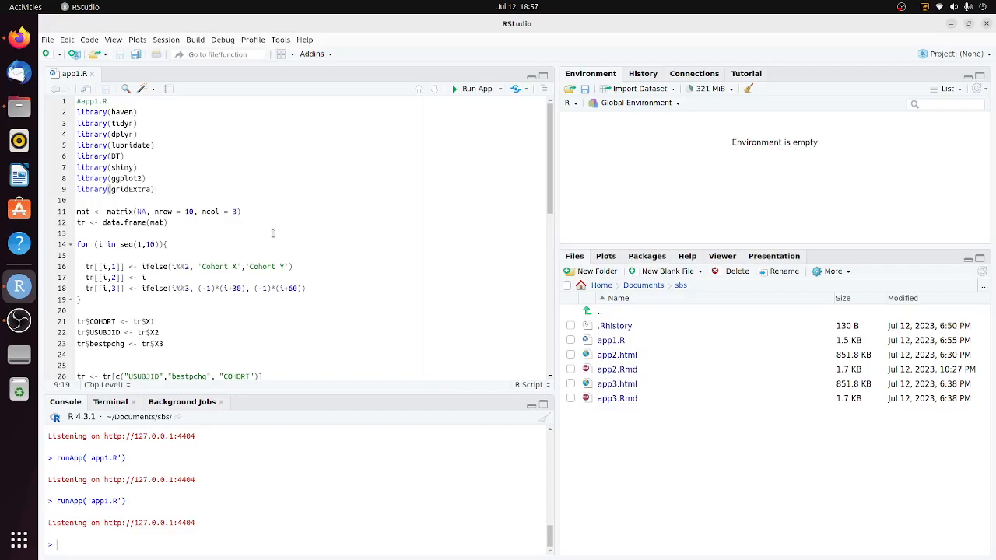
pyautogui.click(46, 40)
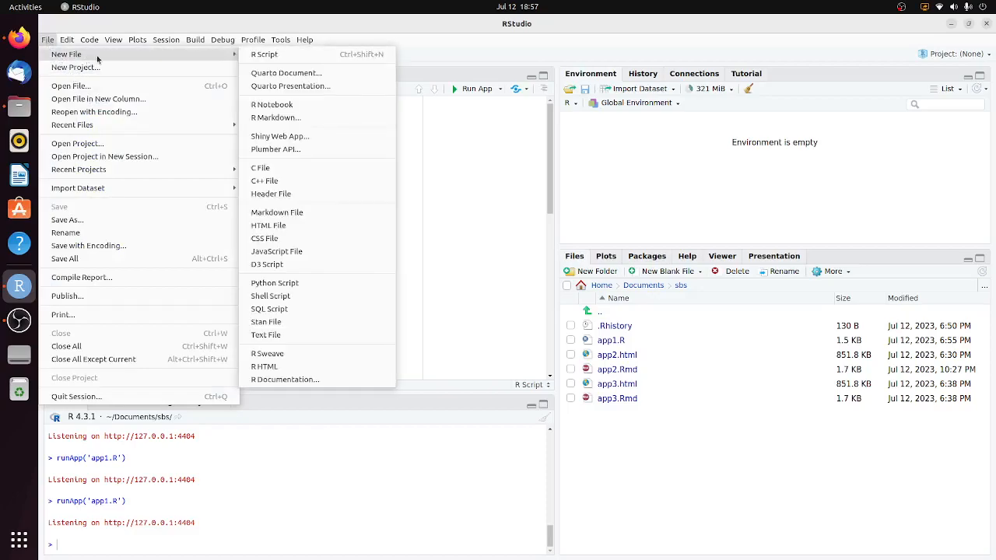
# - Create a new R Markdown document from the Flex Dashboard template with Charts A, B and C
pyautogui.click(275, 118)
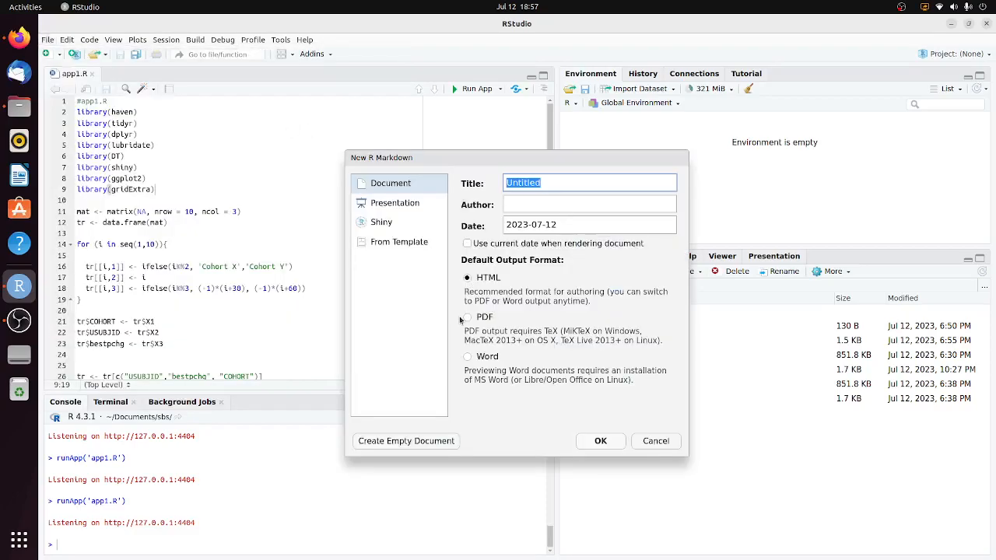
pyautogui.moveTo(402, 252)
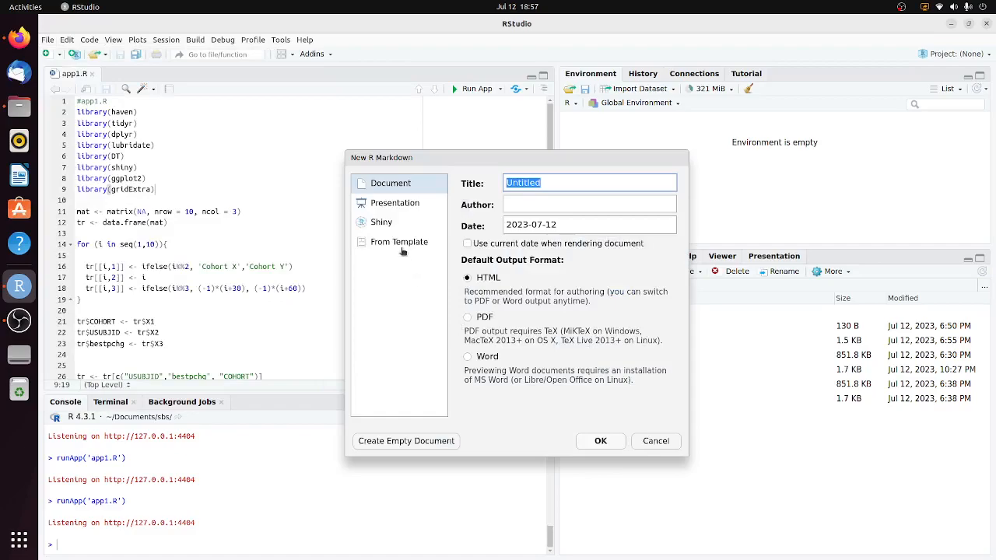
pyautogui.click(398, 241)
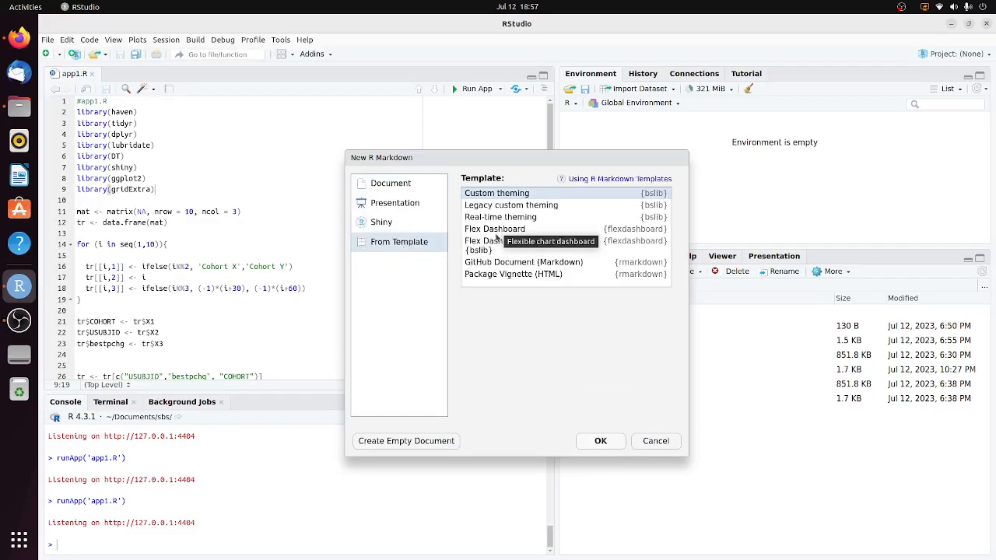
pyautogui.click(495, 229)
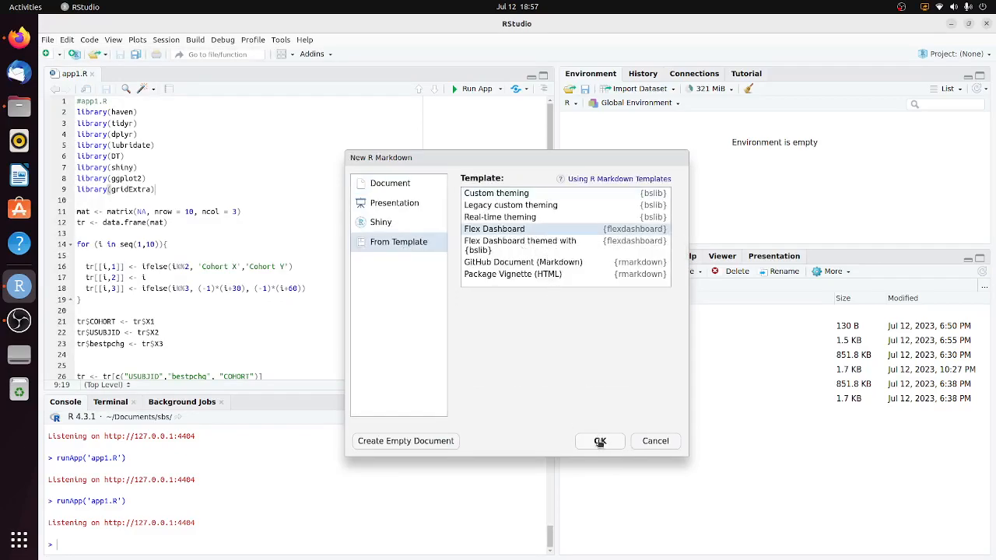
pyautogui.click(599, 442)
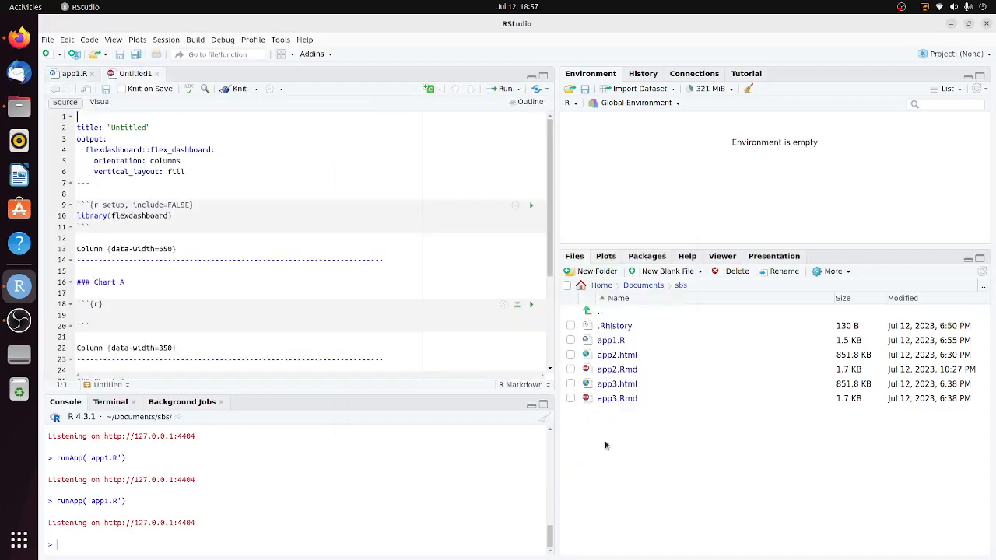
# - Knit the untitled dashboard, bringing up the Save File dialog in the sbs folder
pyautogui.scroll(-3)
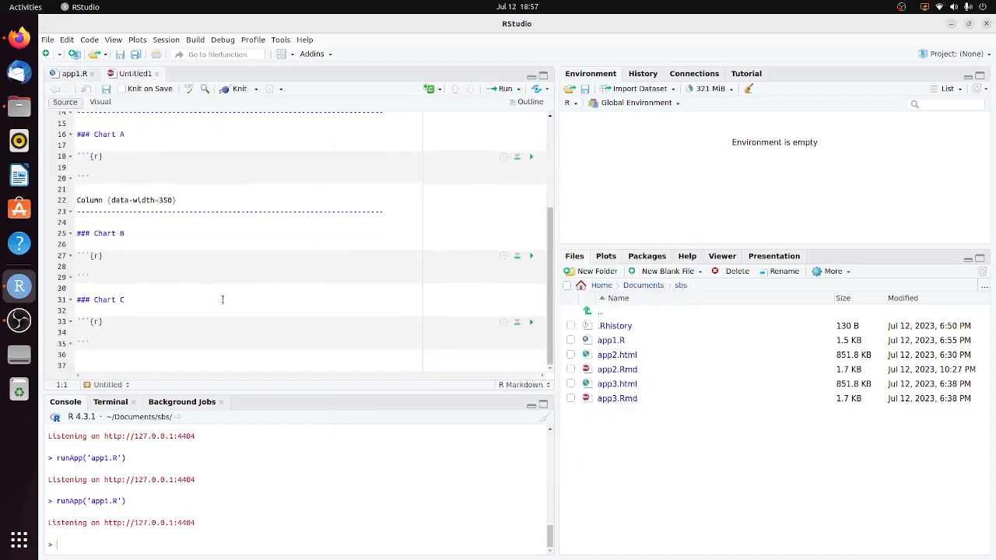
pyautogui.scroll(3)
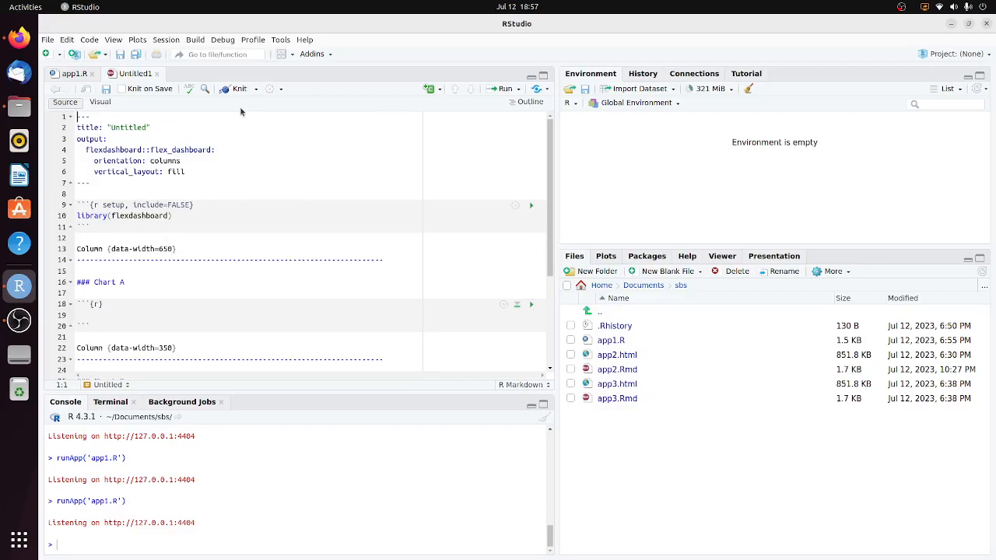
pyautogui.click(120, 53)
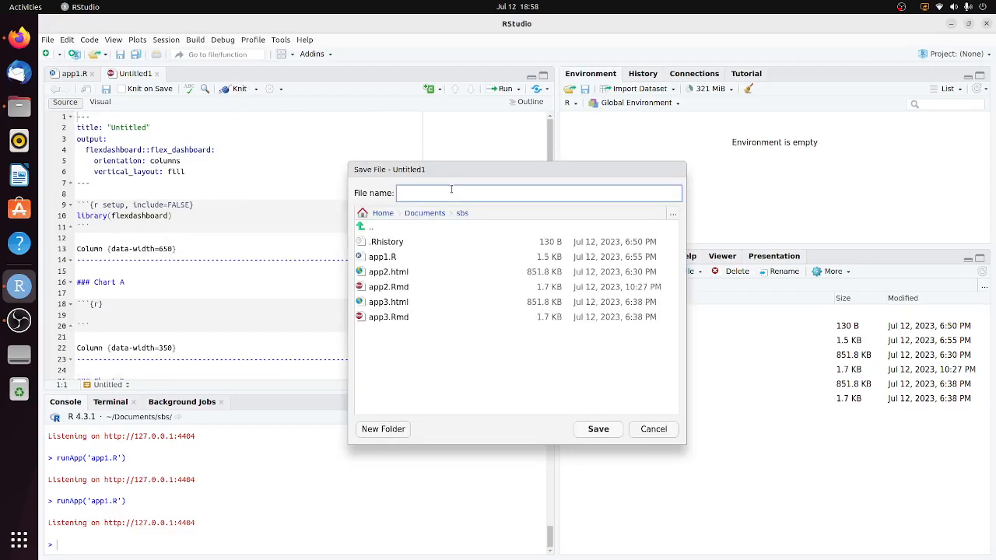
# - Save the dashboard as app4.Rmd in the sbs folder so it knits
pyautogui.write('app4')
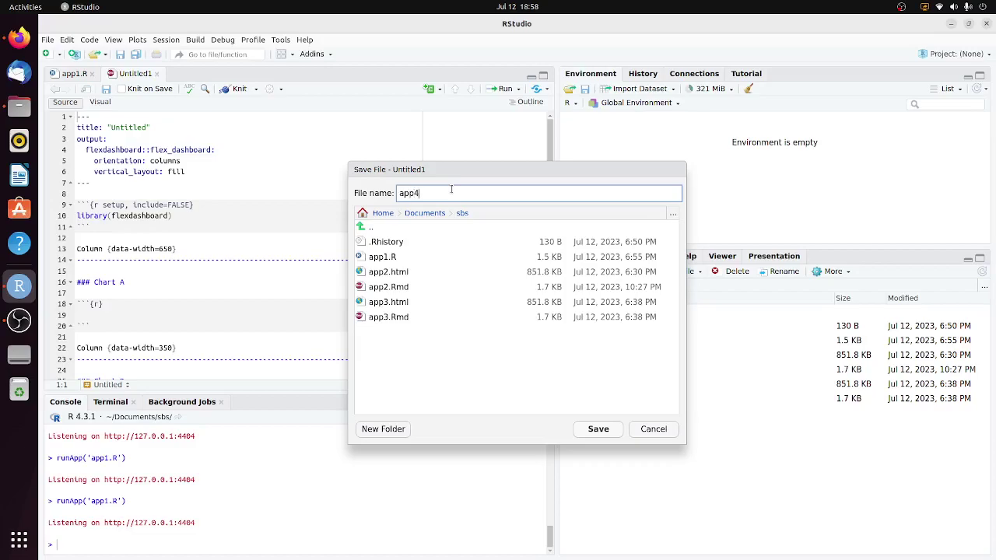
pyautogui.write('.Rmd')
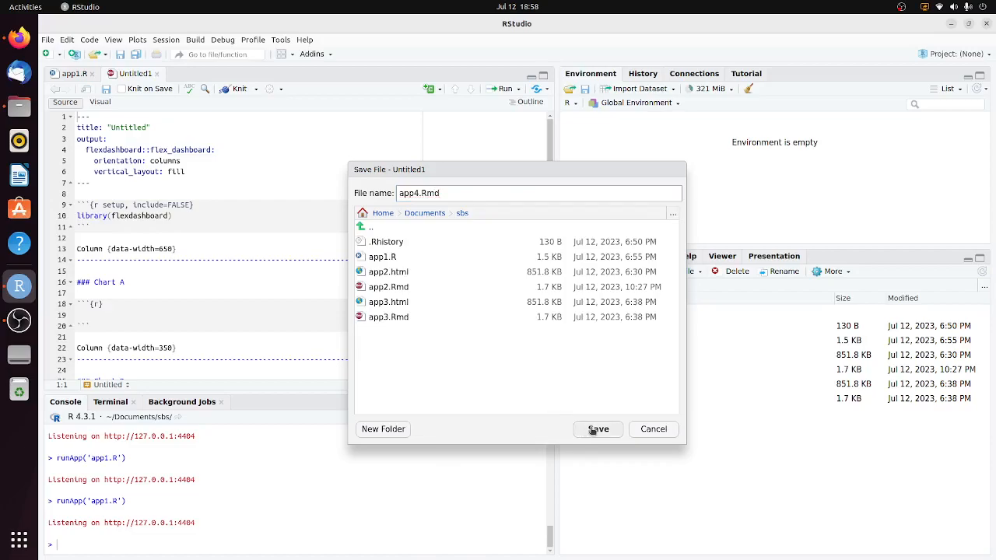
pyautogui.click(598, 429)
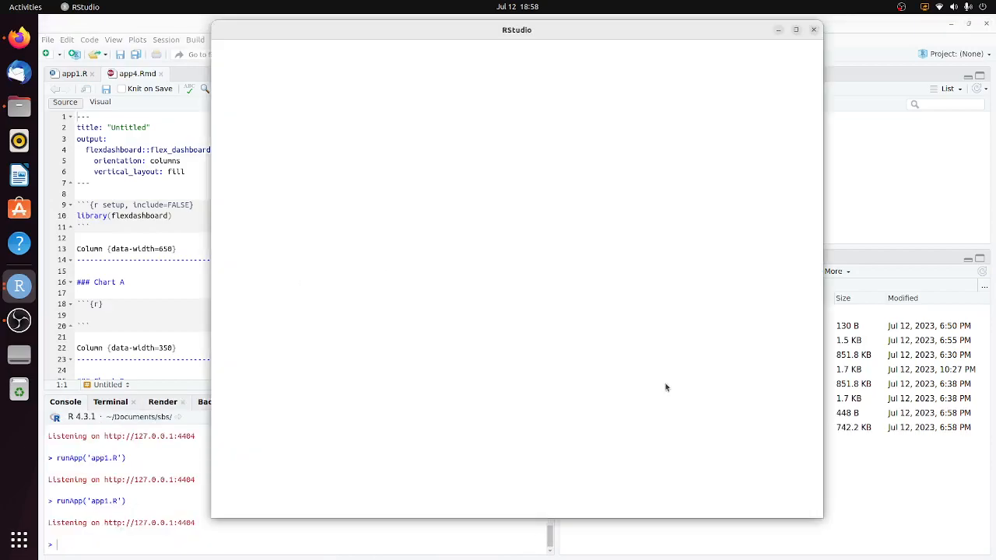
# - View the rendered dashboard with empty Chart A, B and C panels, then close it
pyautogui.click(149, 87)
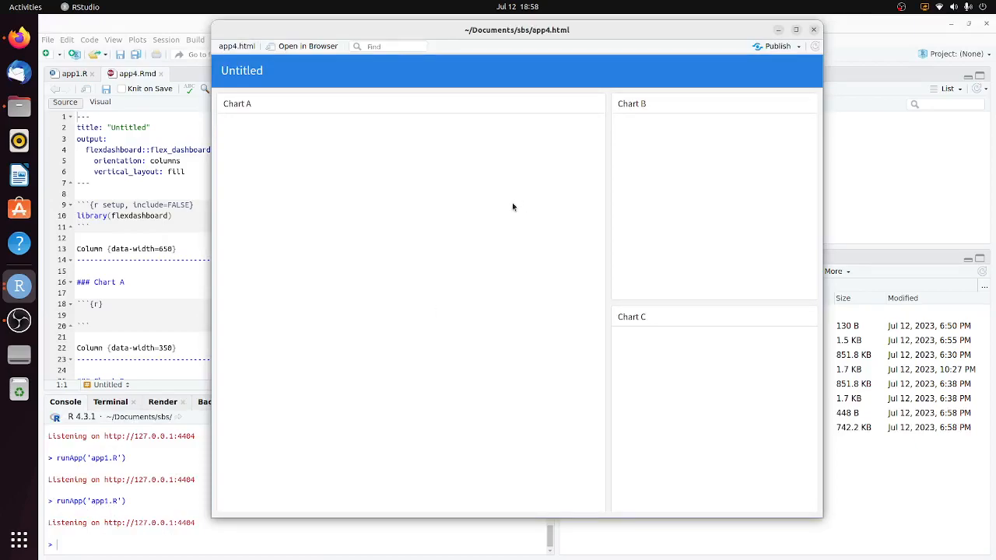
pyautogui.moveTo(610, 118)
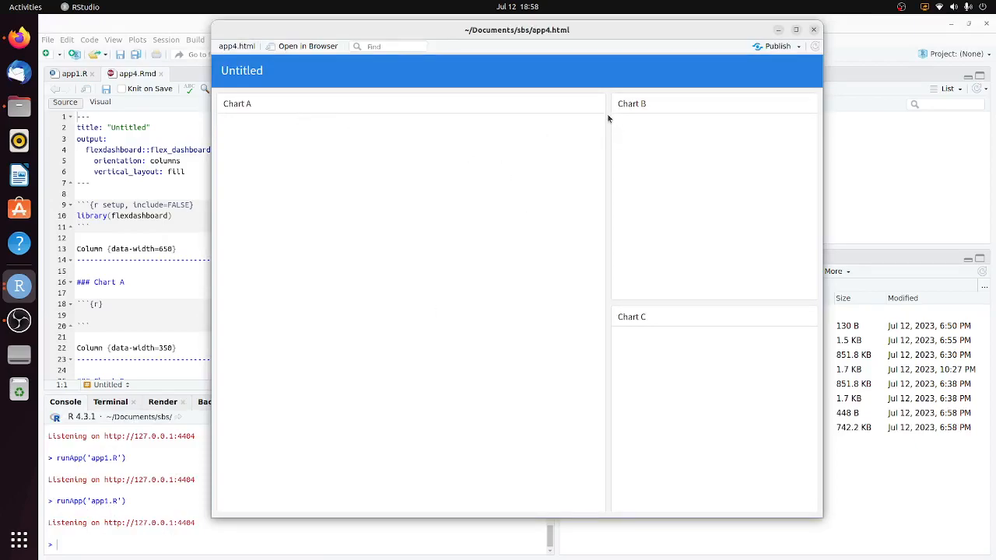
pyautogui.moveTo(638, 190)
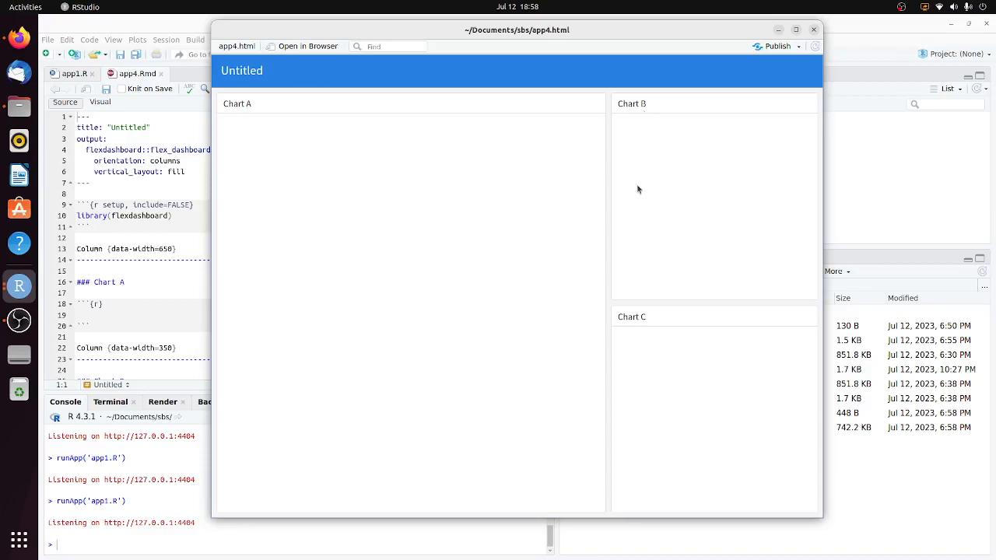
pyautogui.moveTo(592, 319)
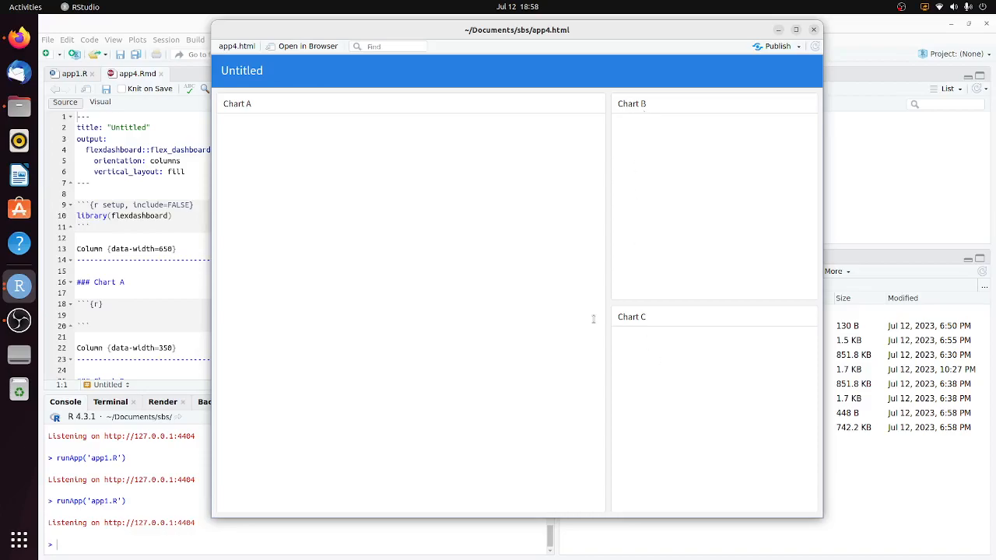
pyautogui.moveTo(542, 326)
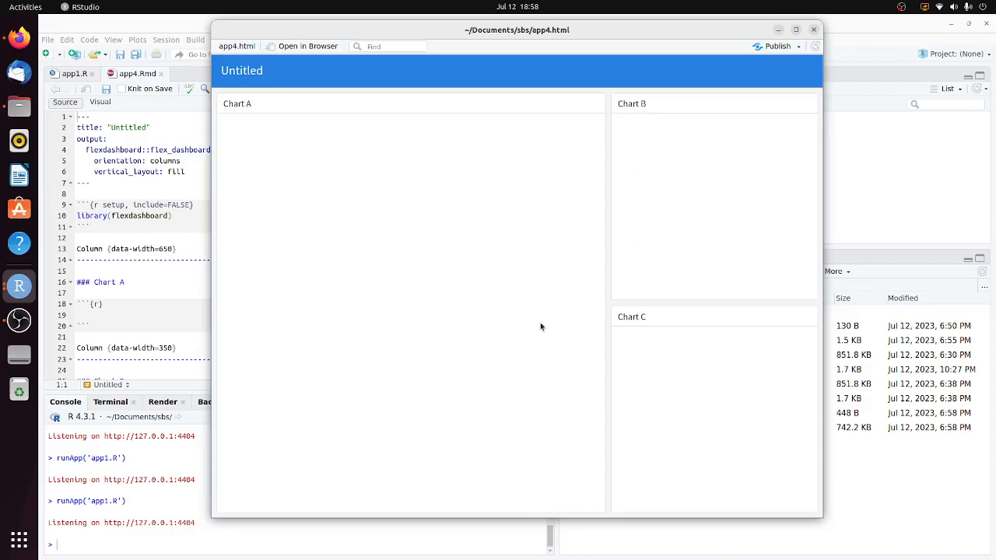
pyautogui.moveTo(512, 283)
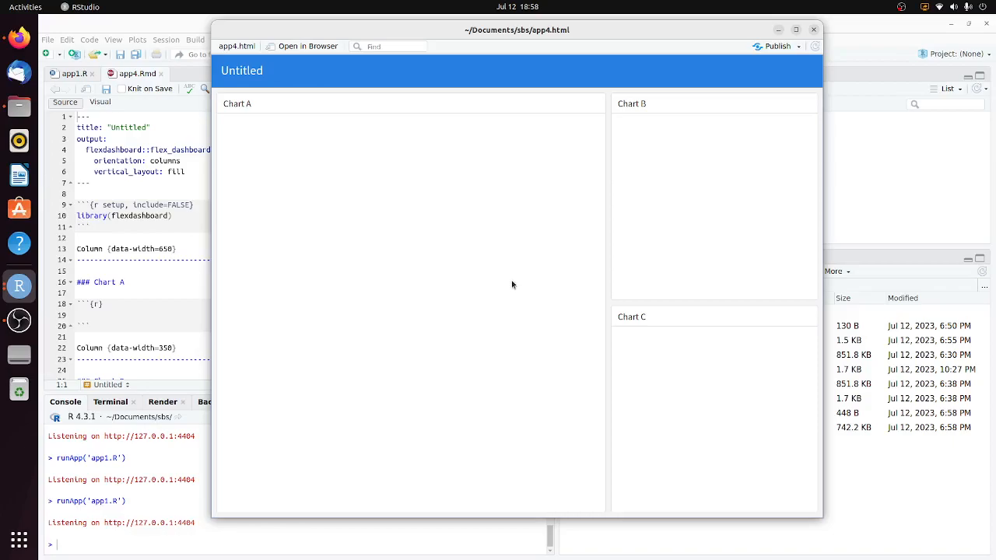
pyautogui.click(814, 30)
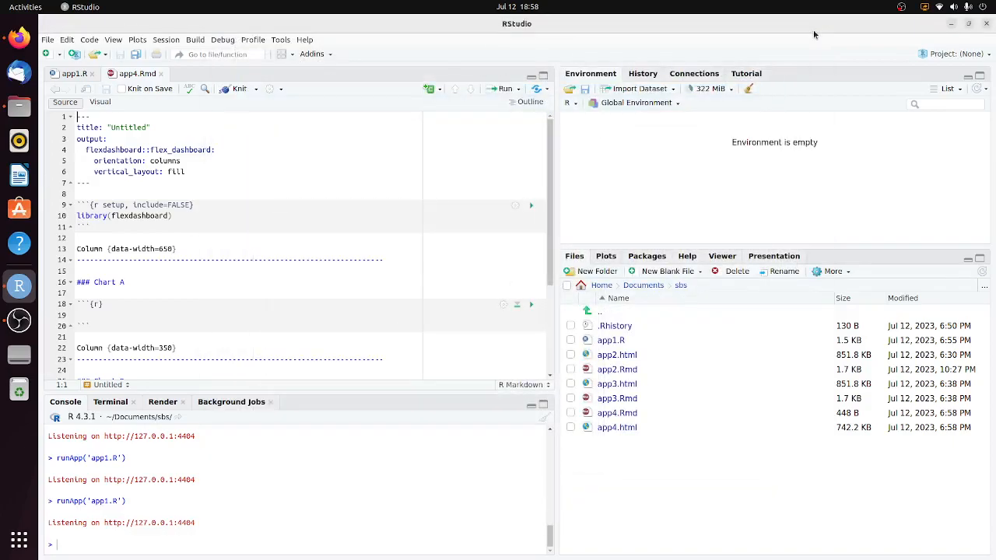
# - Select the Chart C section of app4.Rmd for removal
pyautogui.scroll(-3)
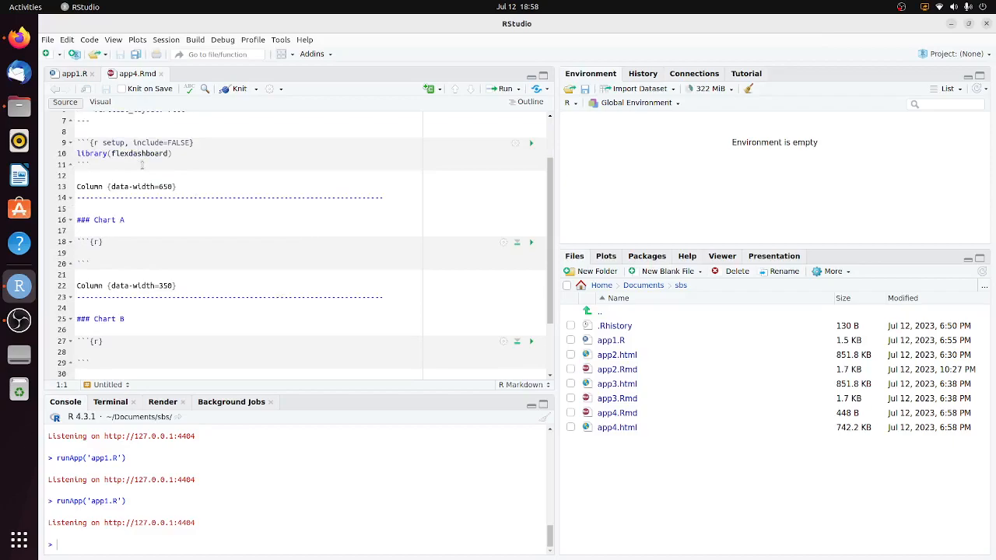
pyautogui.scroll(-3)
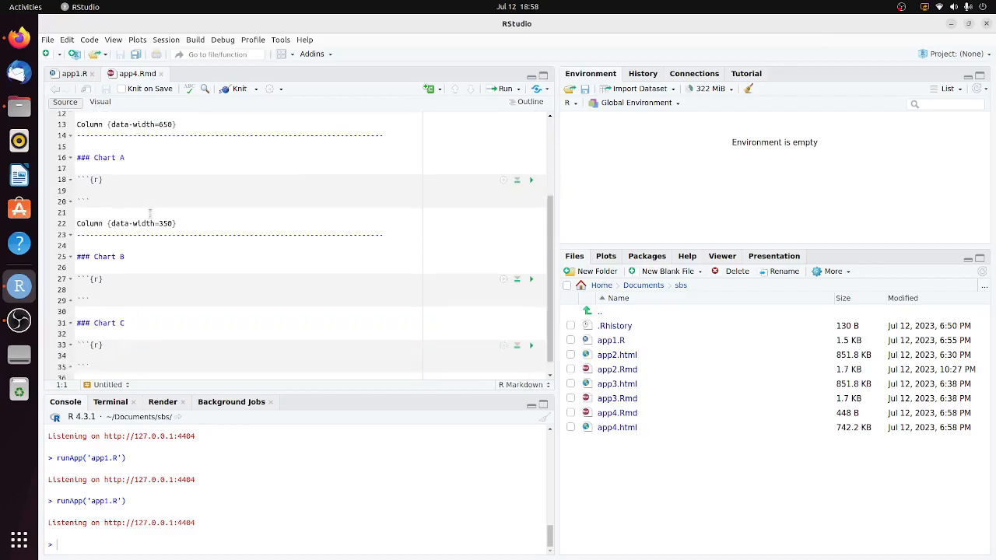
pyautogui.scroll(-3)
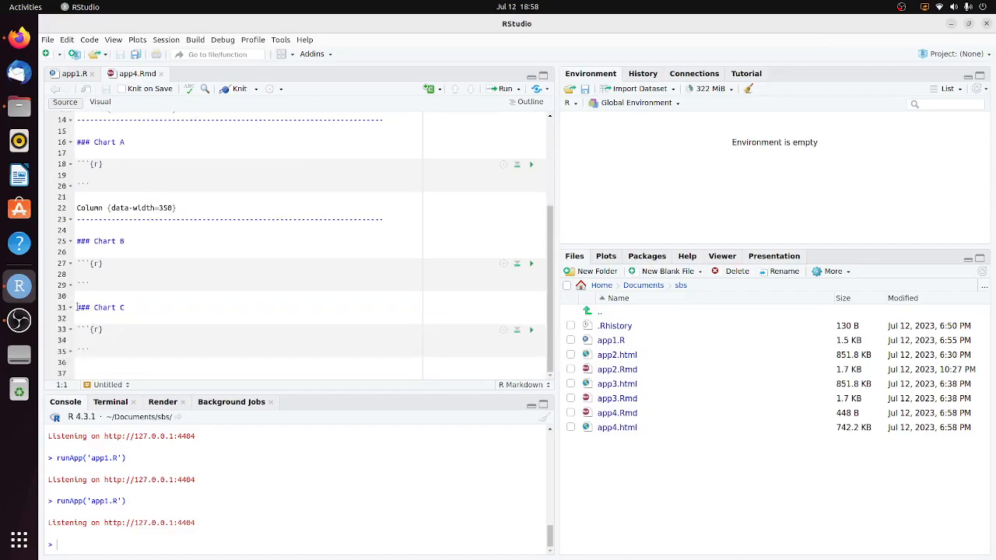
pyautogui.click(168, 372)
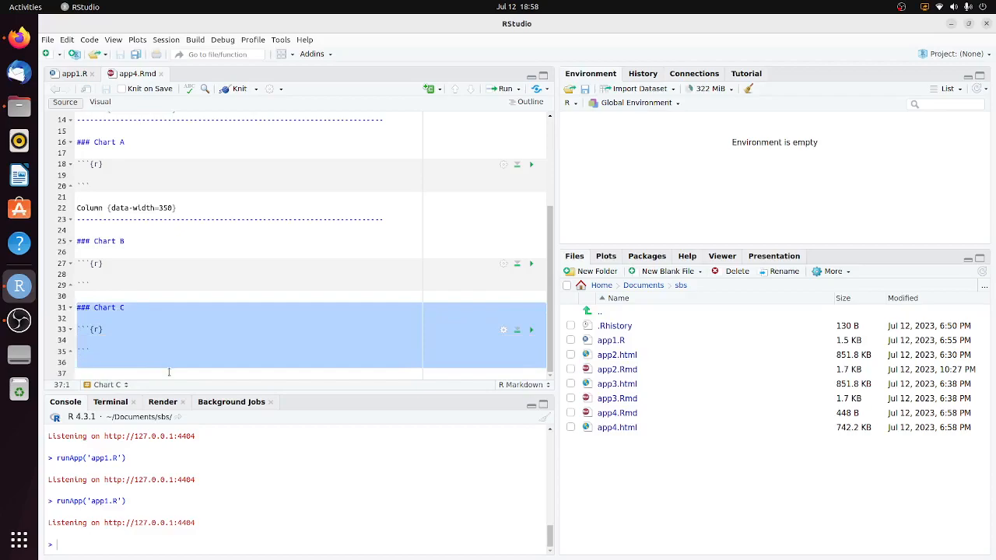
# - Delete Chart C and set both column data-widths to 500
pyautogui.scroll(3)
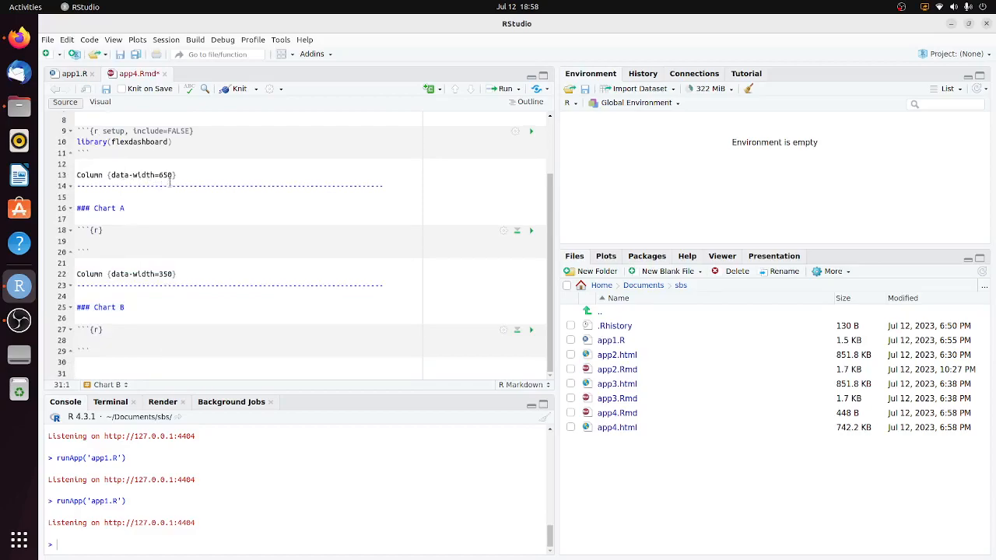
pyautogui.press('BackSpace')
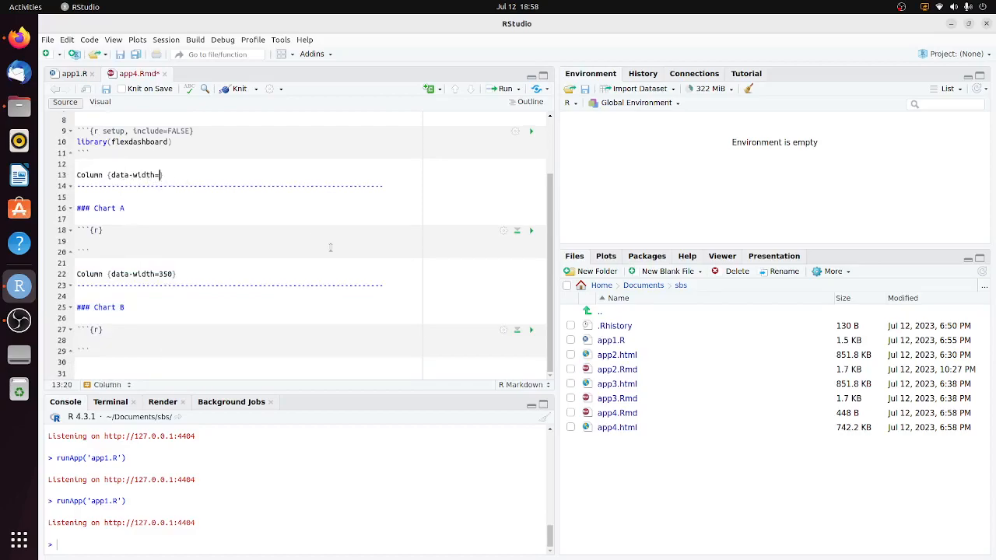
pyautogui.write('500}')
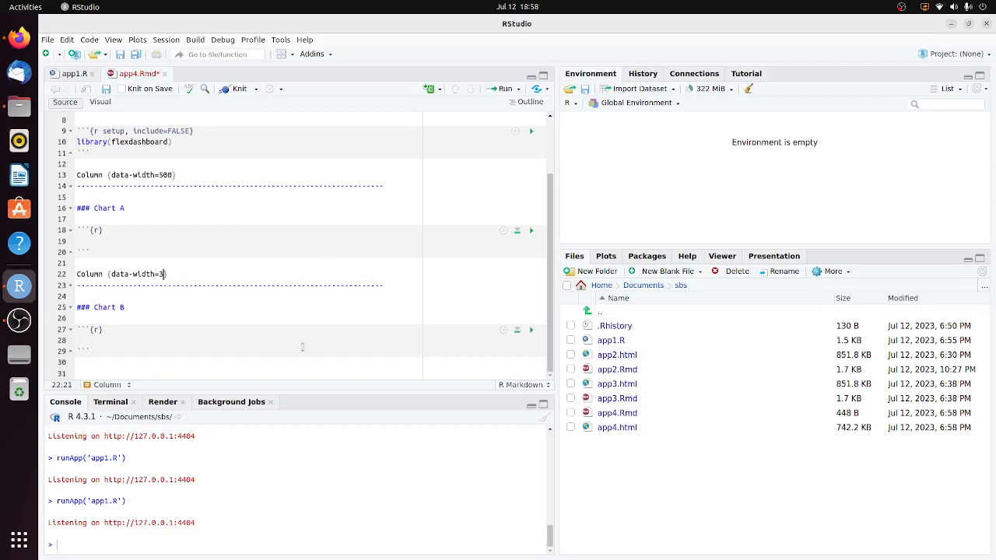
pyautogui.write('00')
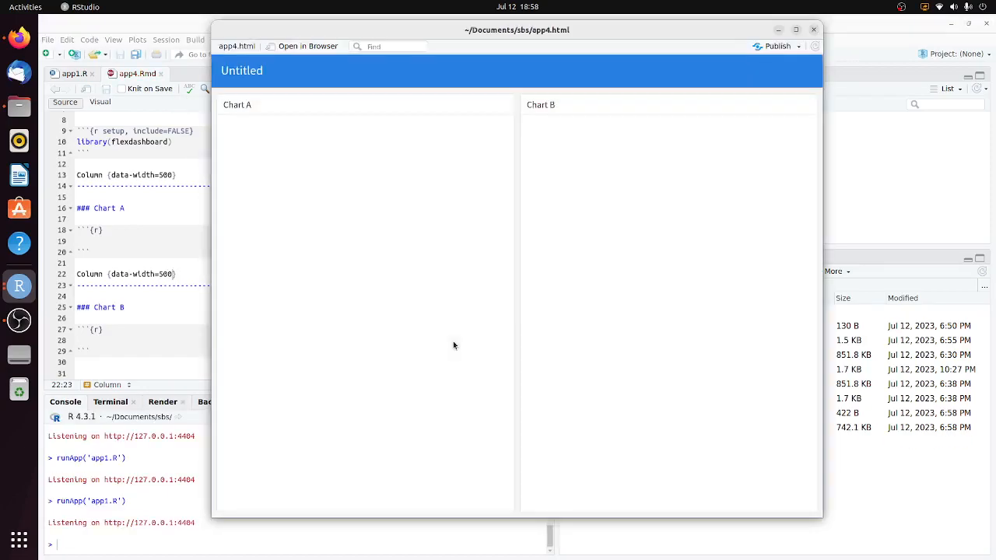
pyautogui.moveTo(532, 115)
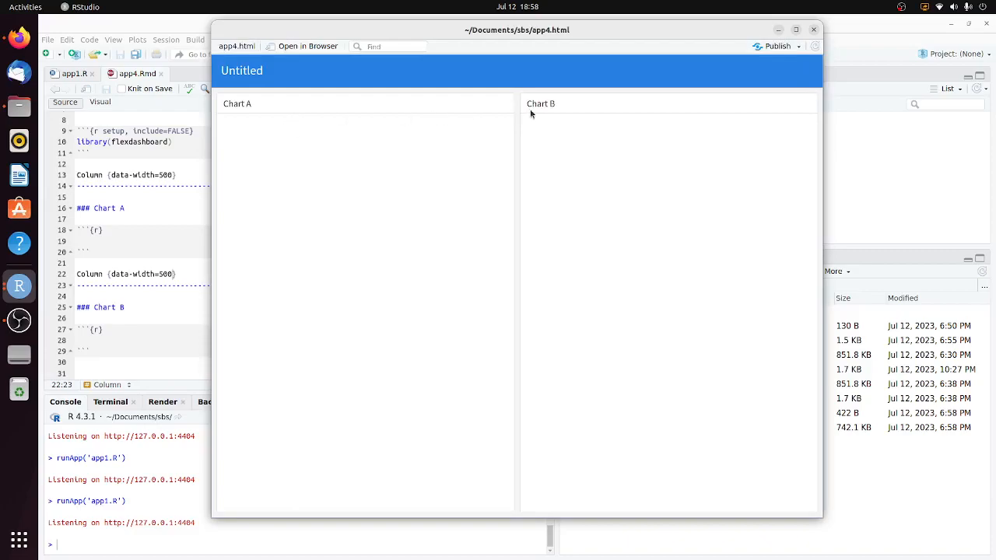
pyautogui.moveTo(427, 291)
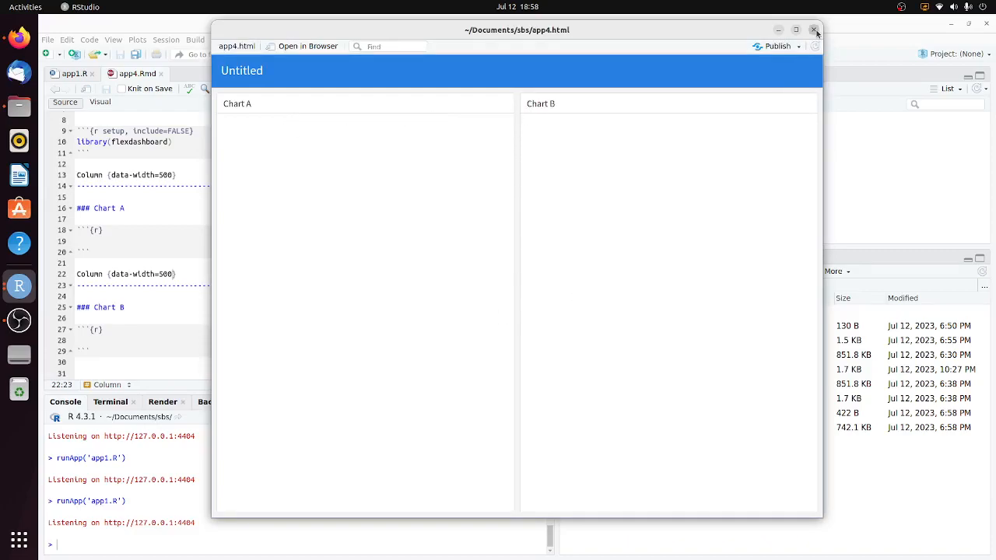
# - Close the two-panel dashboard preview and return to app4.Rmd
pyautogui.click(816, 30)
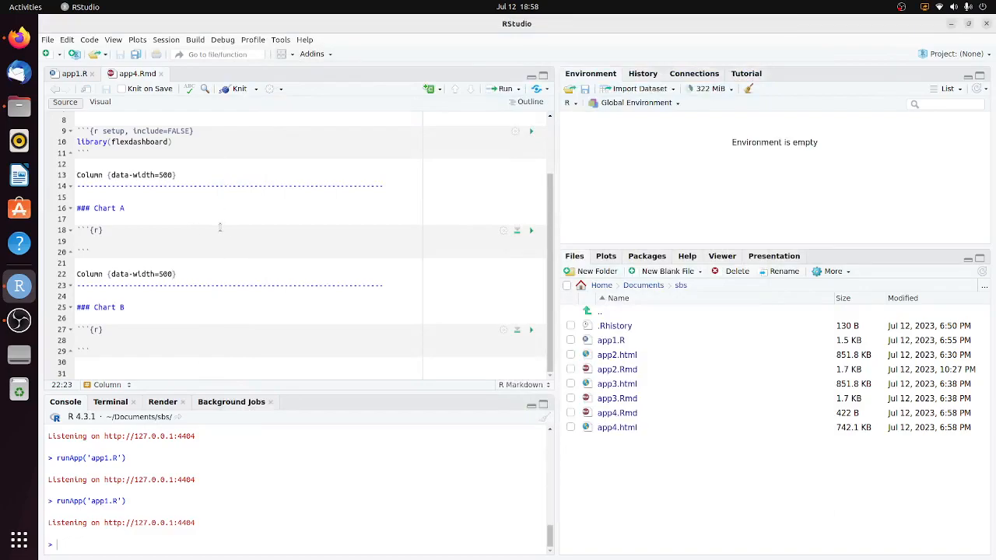
# - Copy the data prep and myPlot1 code from app1.R into the Chart A chunk
pyautogui.click(75, 73)
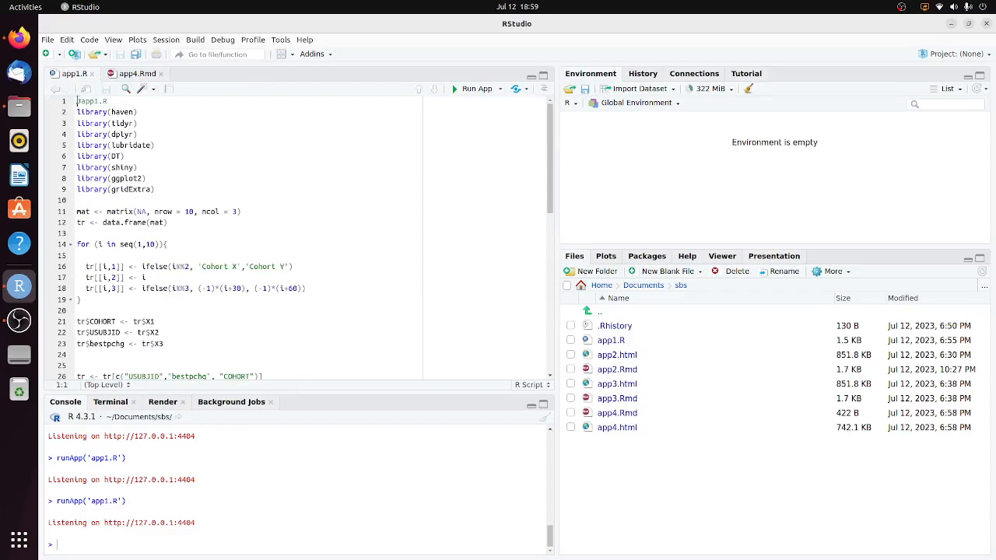
pyautogui.scroll(-3)
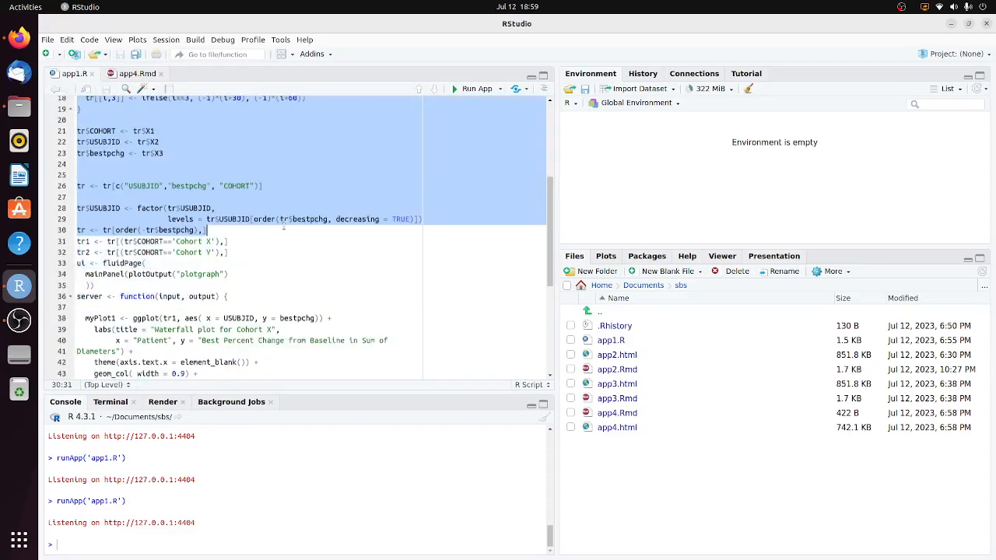
pyautogui.scroll(-3)
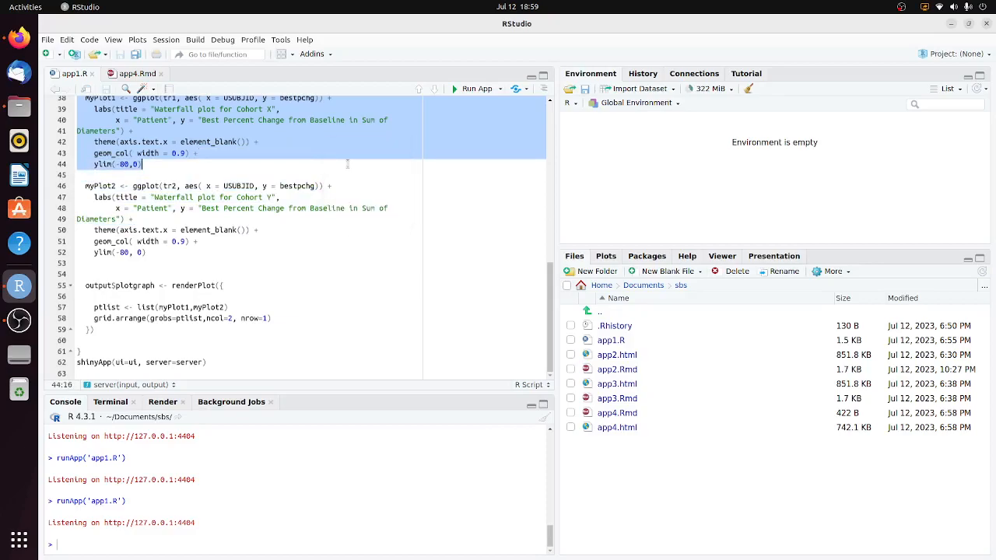
pyautogui.click(137, 73)
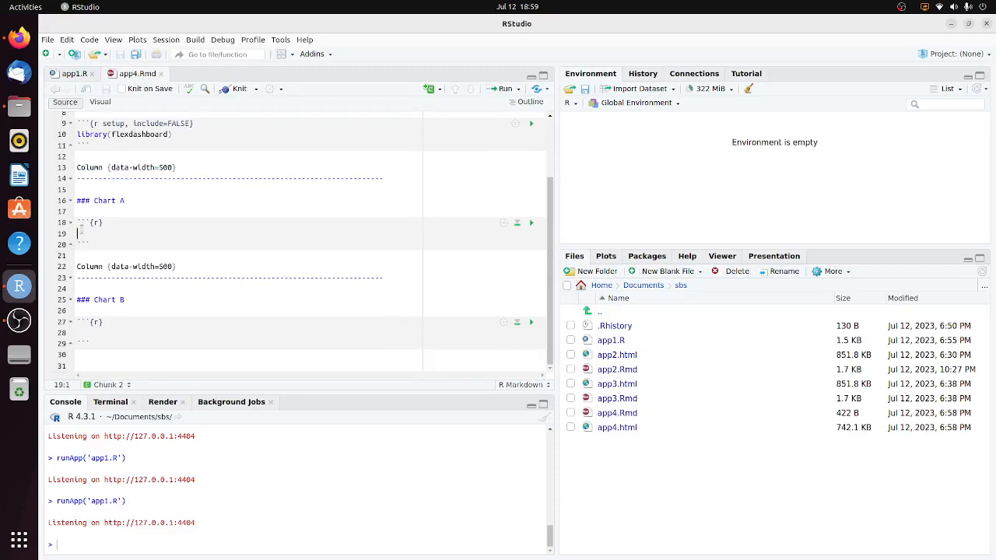
pyautogui.press('Return')
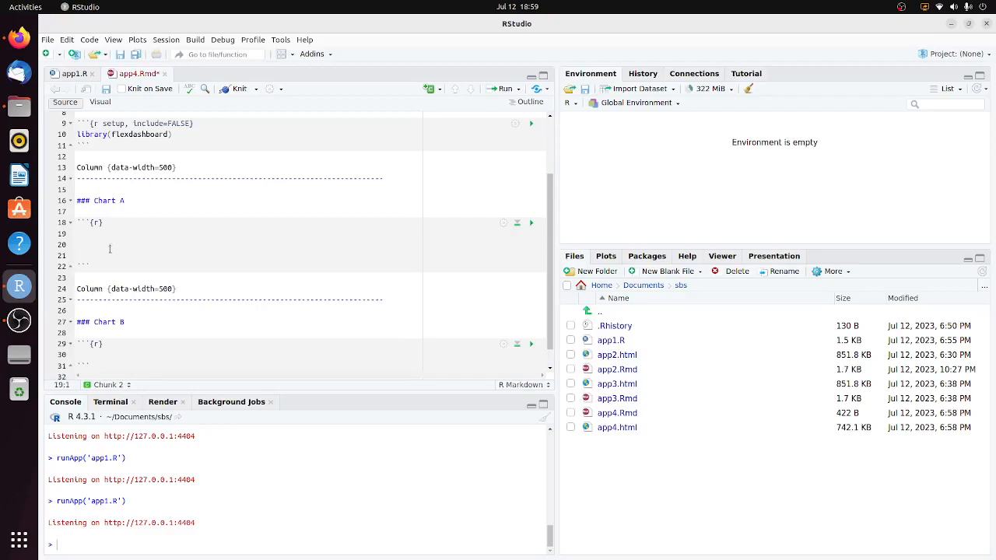
# - Remove the Shiny ui and server lines from the pasted Chart A code
pyautogui.scroll(-3)
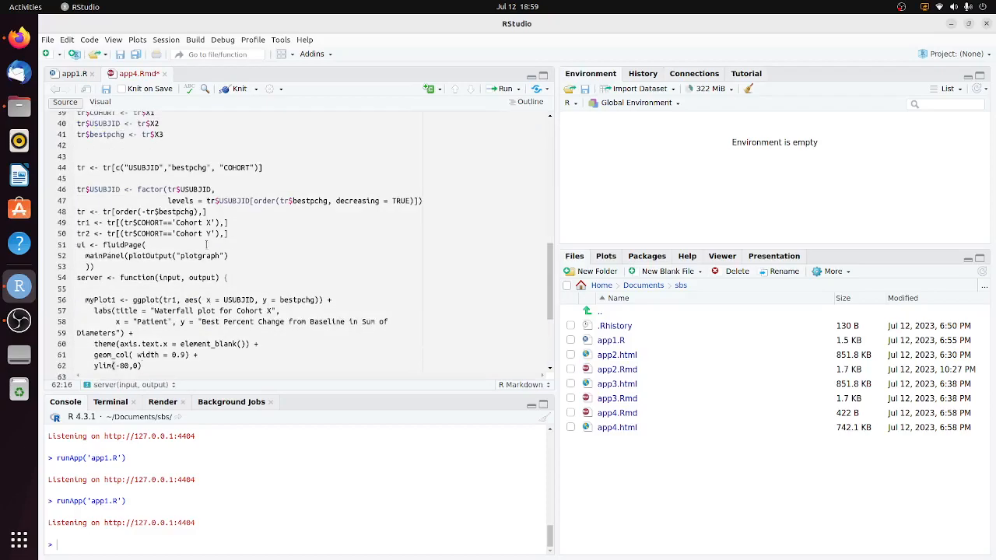
pyautogui.scroll(-3)
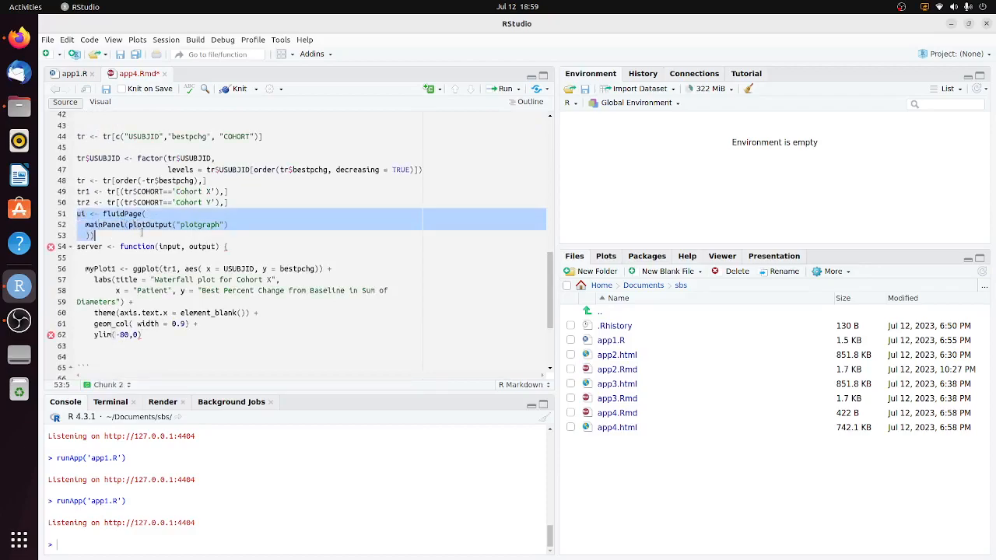
pyautogui.press('Delete')
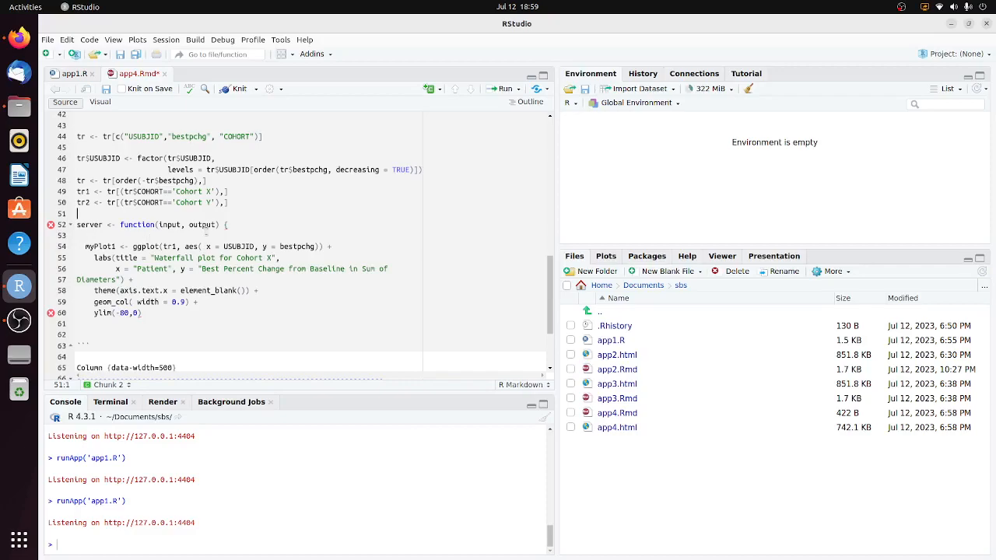
pyautogui.click(221, 224)
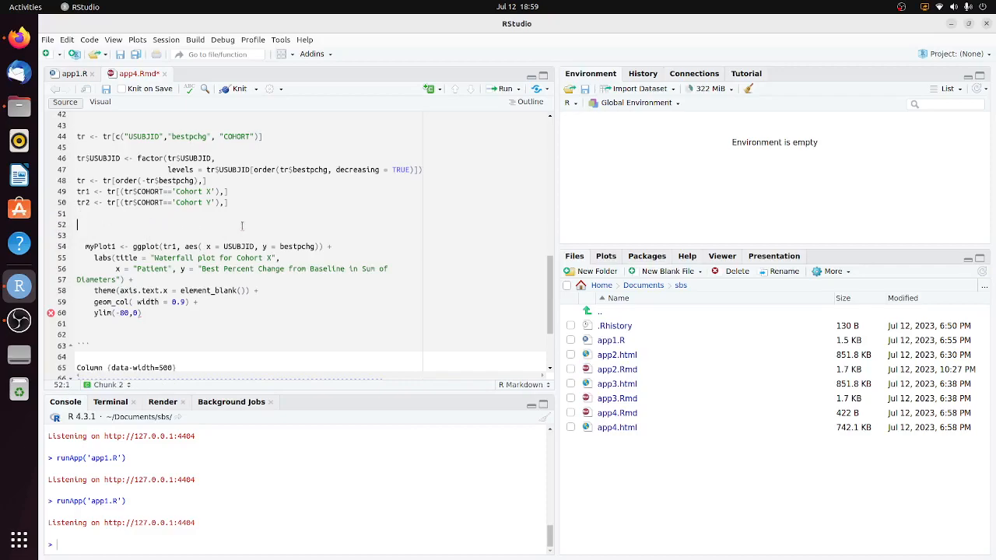
pyautogui.scroll(-3)
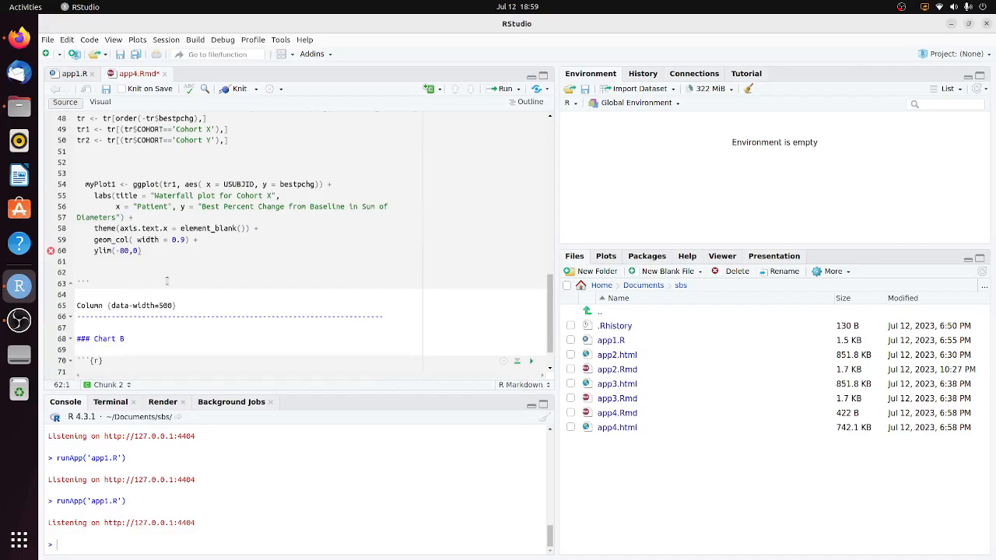
# - End the Chart A chunk with print(myPlot1) after the ylim(-80,0) plot code
pyautogui.write('pr')
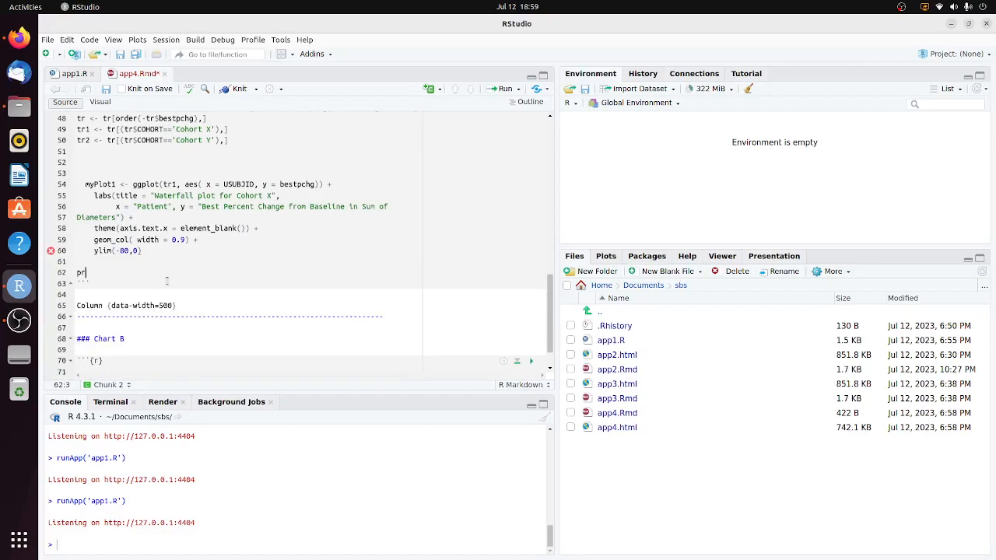
pyautogui.write('int(my')
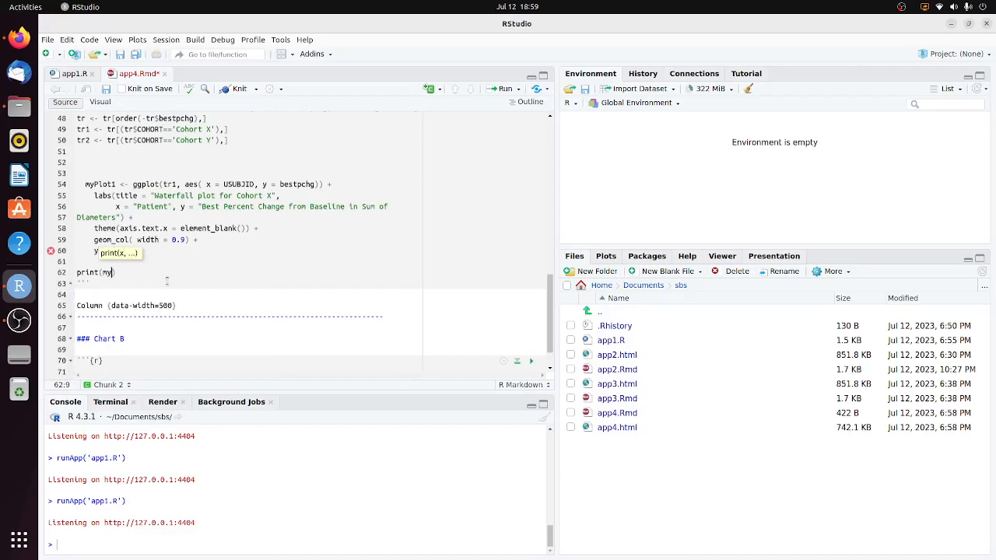
pyautogui.write('ylim(-80,0)')
pyautogui.write('Plot1')
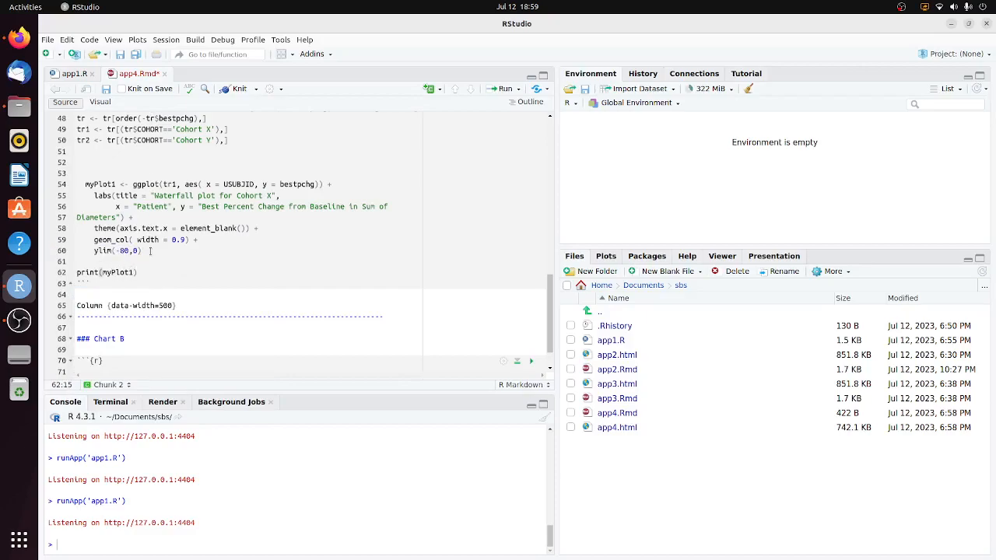
# - Copy the myPlot2 Cohort Y code from app1.R into Chart B and add print(myPlot2)
pyautogui.click(74, 74)
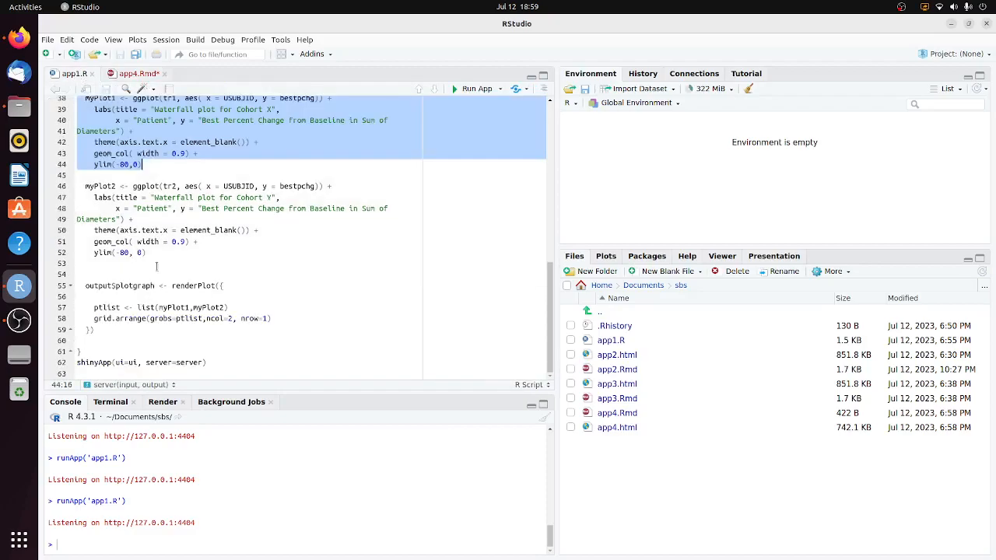
pyautogui.click(162, 196)
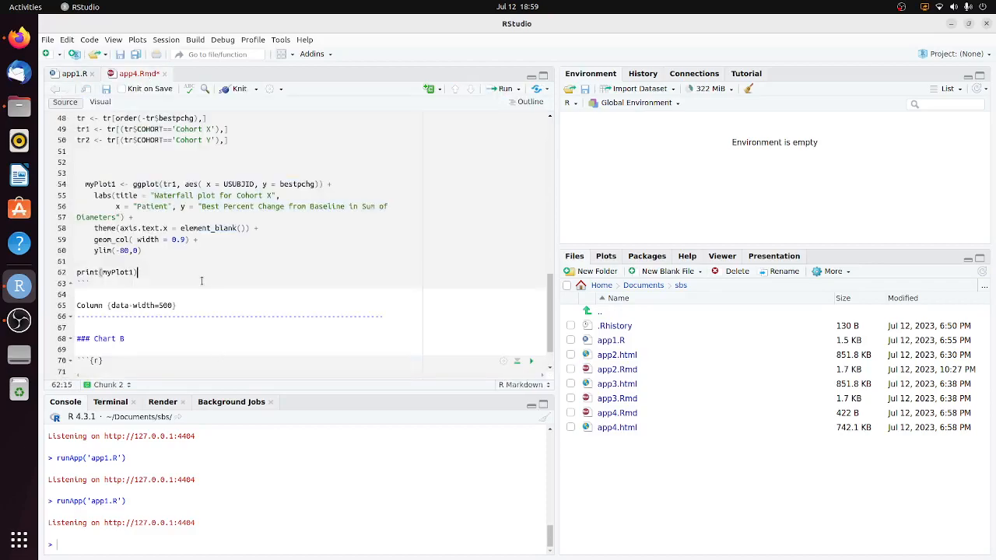
pyautogui.scroll(-3)
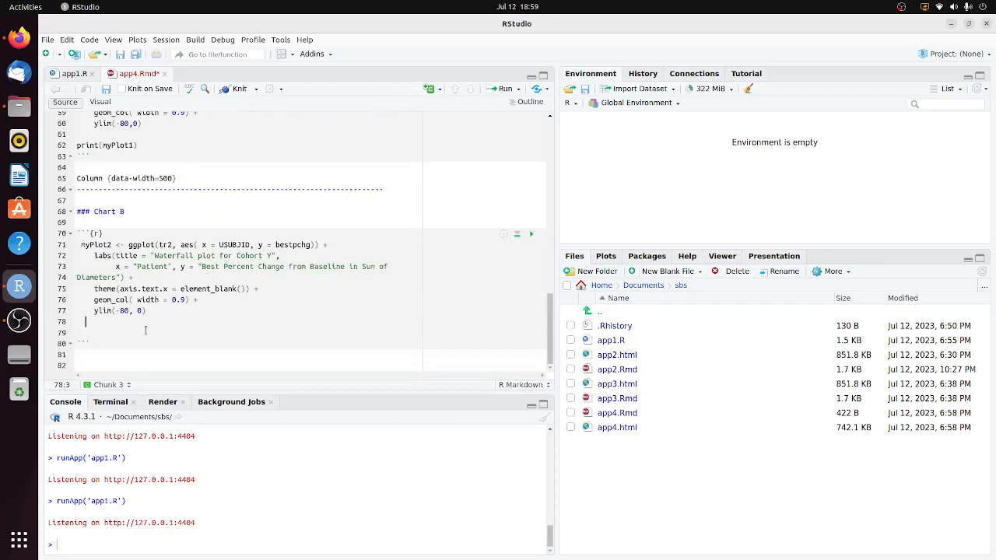
pyautogui.write('print(myPlot2')
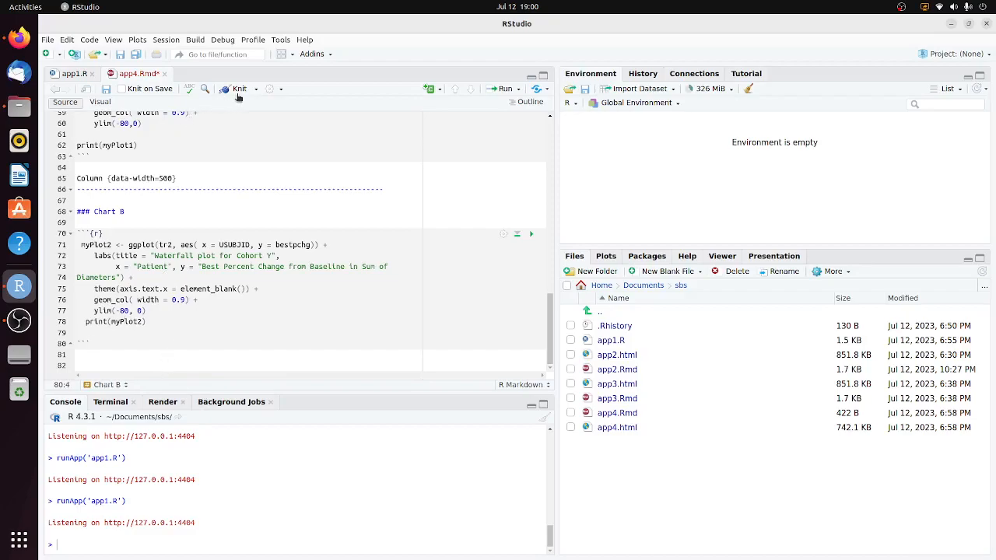
# - Knit app4.Rmd into the dashboard showing Cohort X and Cohort Y waterfall plots, then dismiss the preview
pyautogui.click(240, 89)
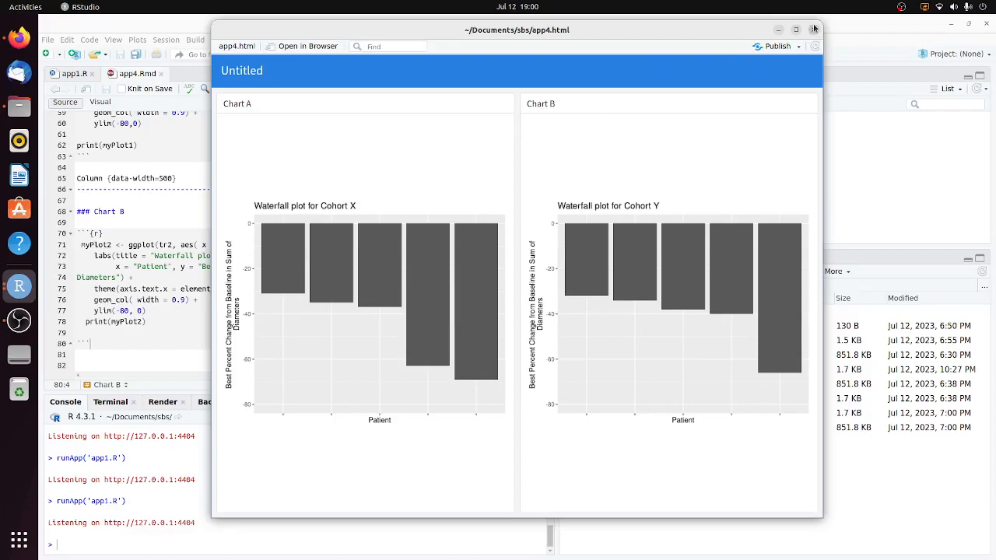
pyautogui.click(814, 30)
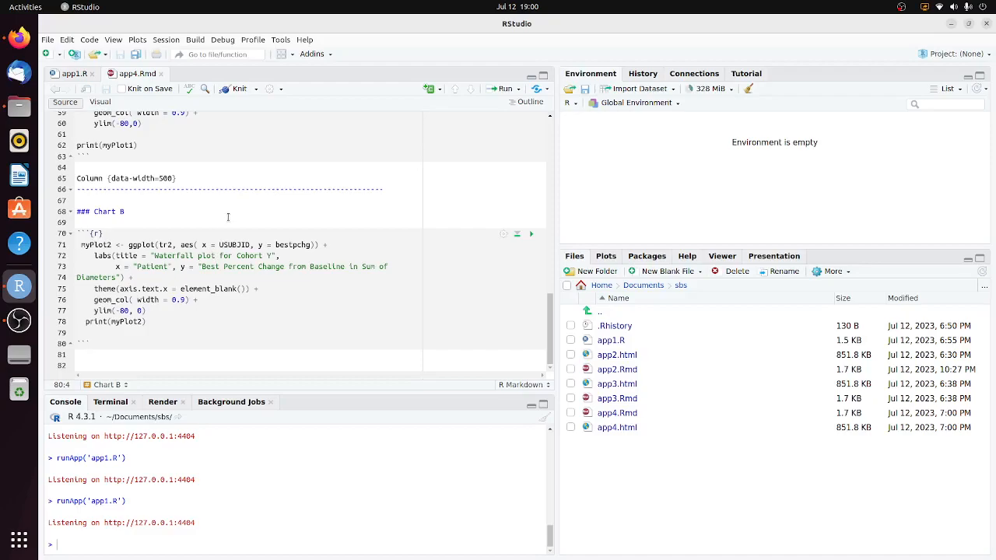
pyautogui.moveTo(239, 217)
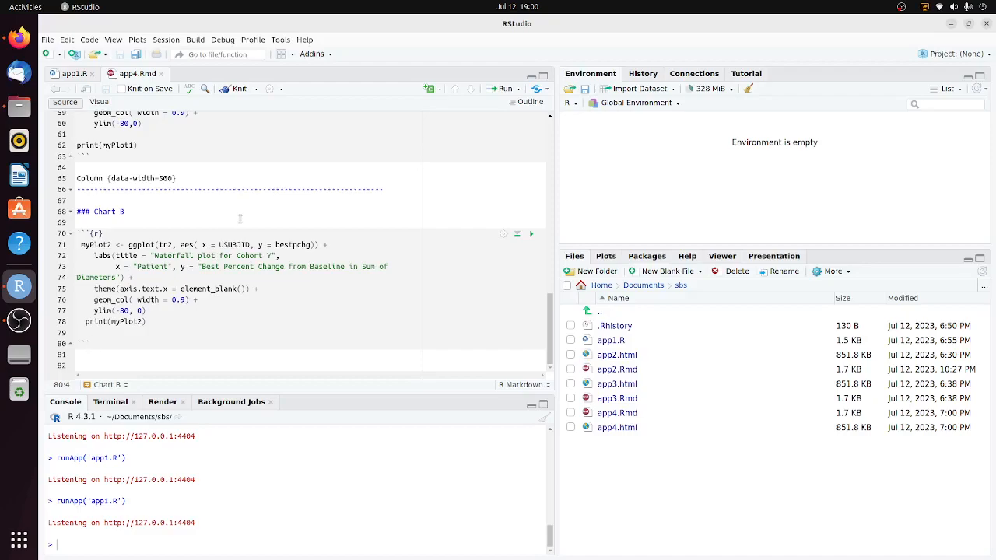